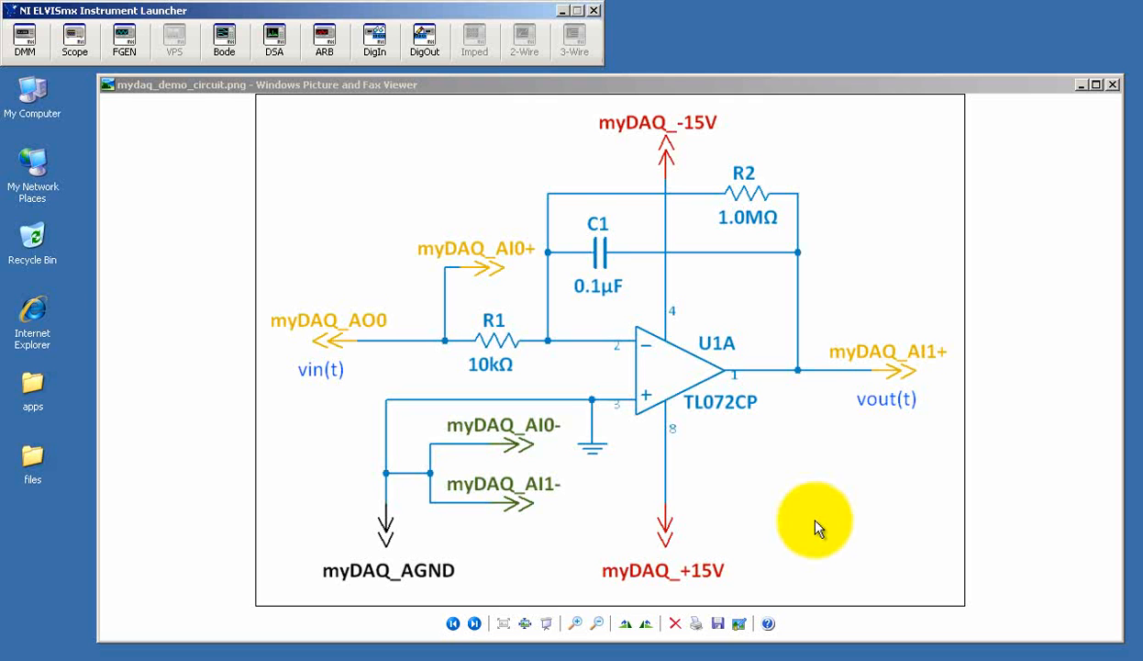
pyautogui.moveTo(694, 422)
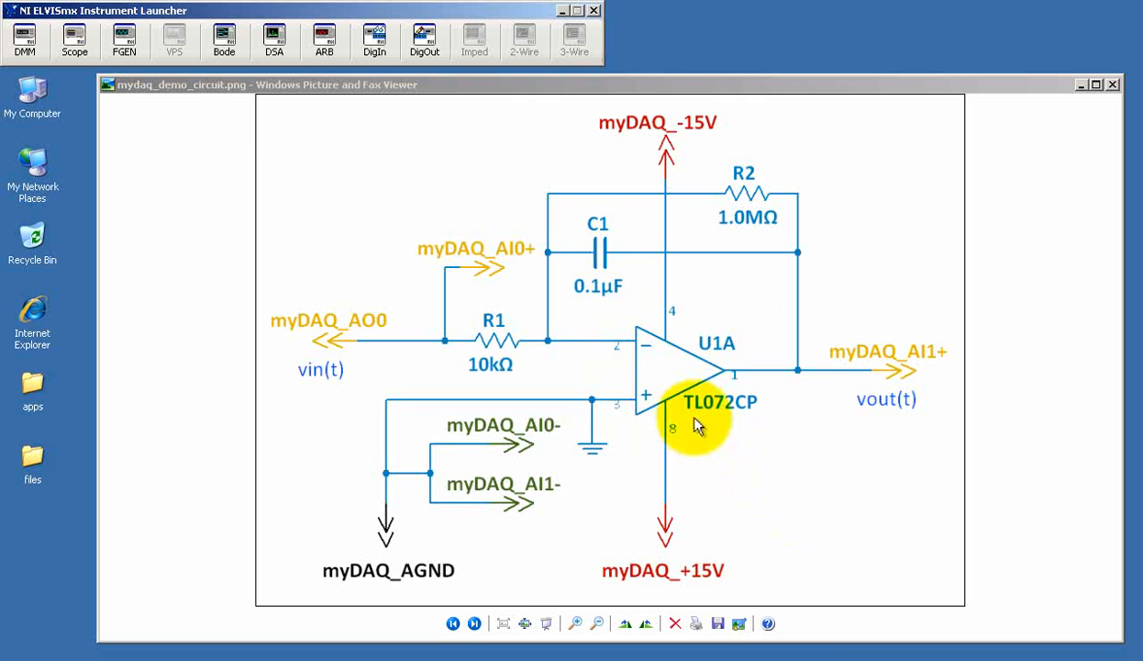
pyautogui.moveTo(761, 419)
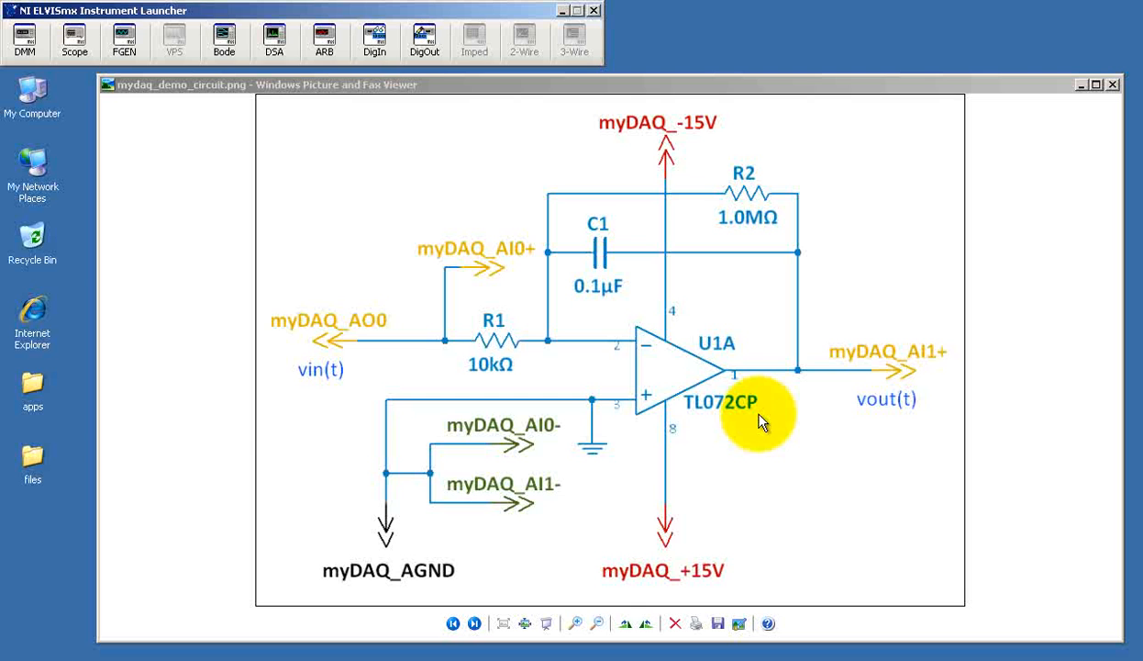
pyautogui.moveTo(622, 413)
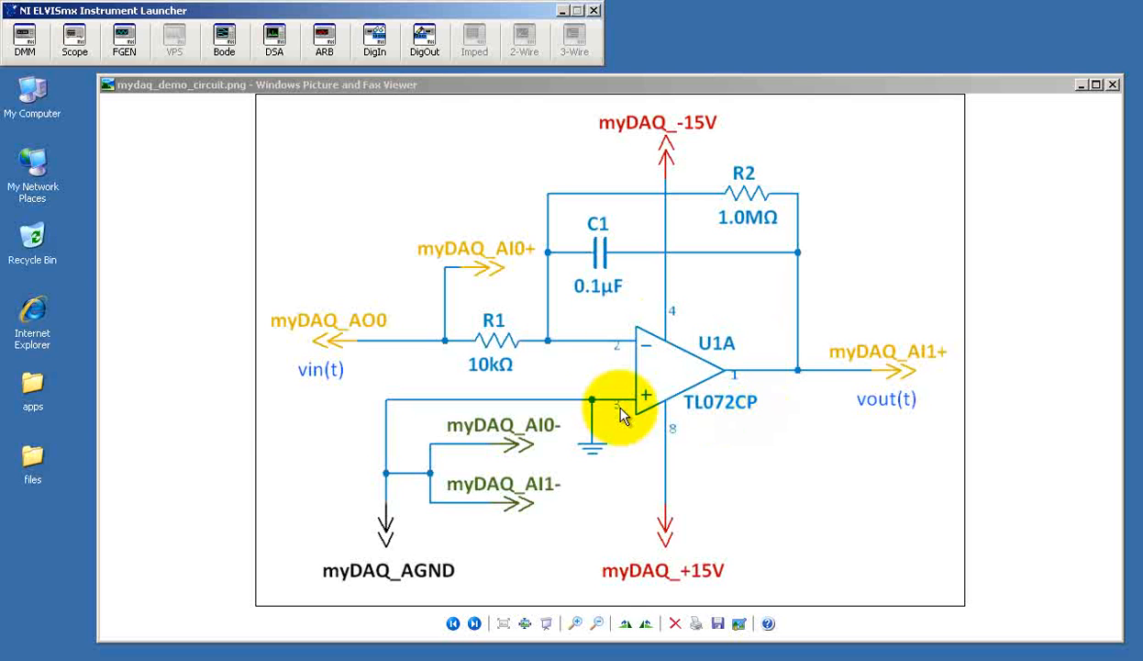
pyautogui.moveTo(734, 446)
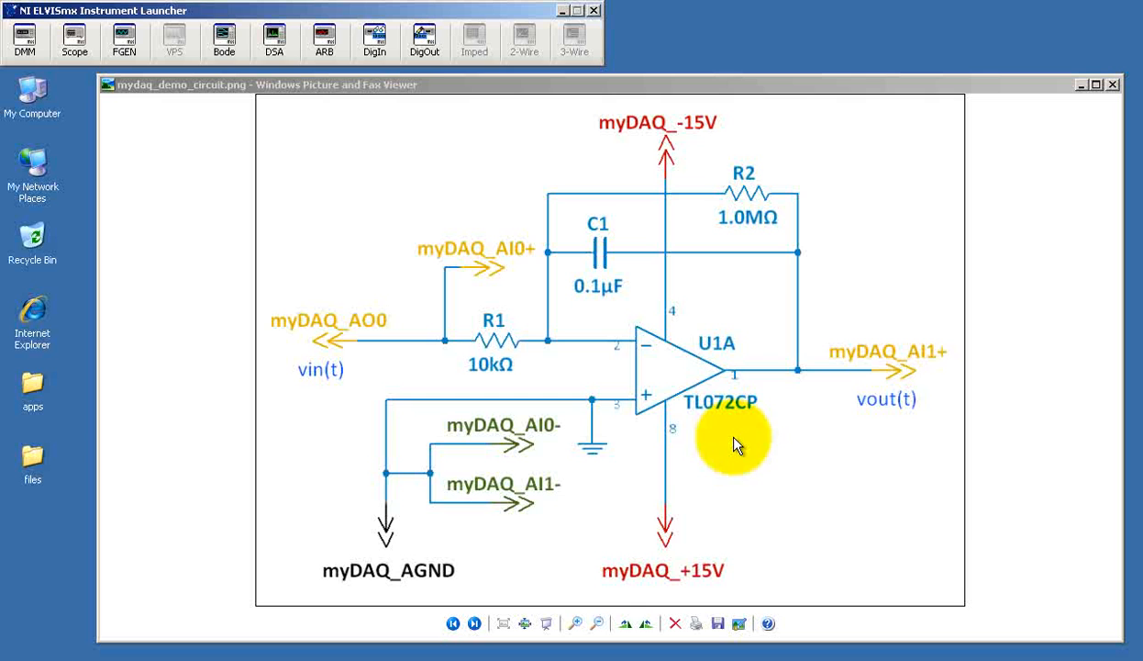
pyautogui.moveTo(769, 198)
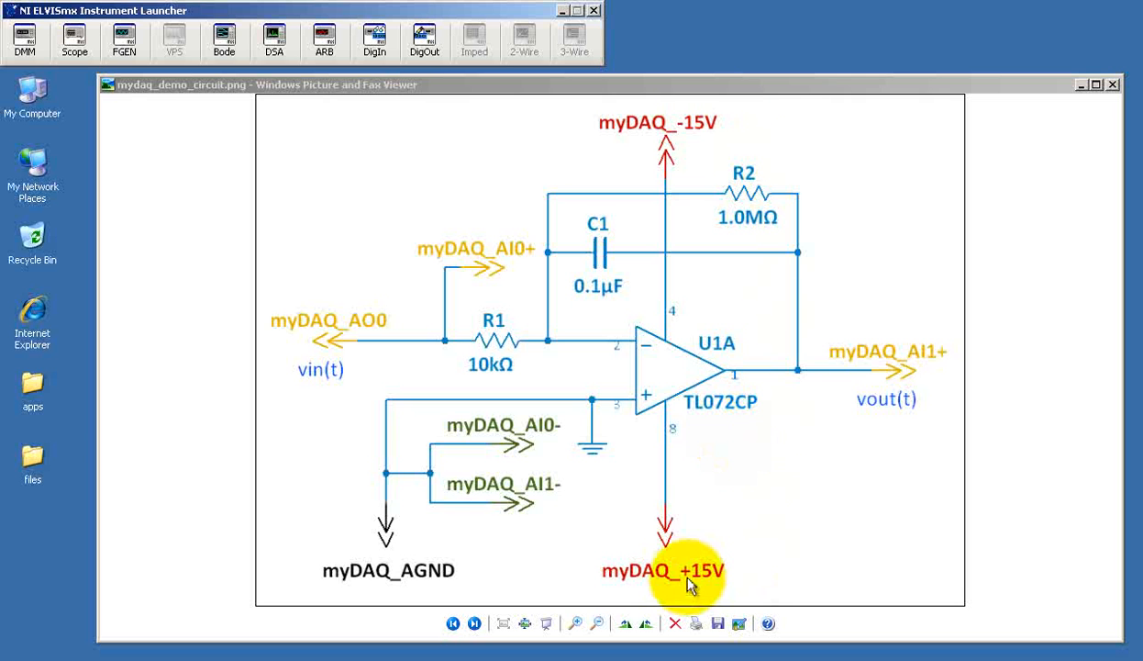
pyautogui.moveTo(385, 571)
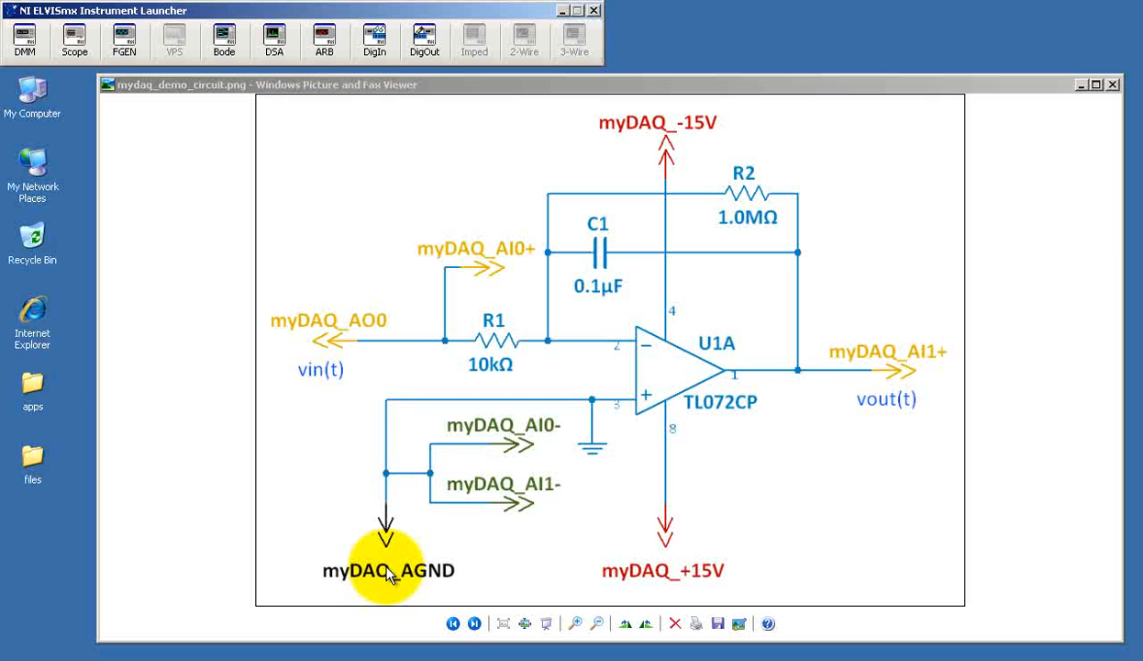
pyautogui.moveTo(378, 369)
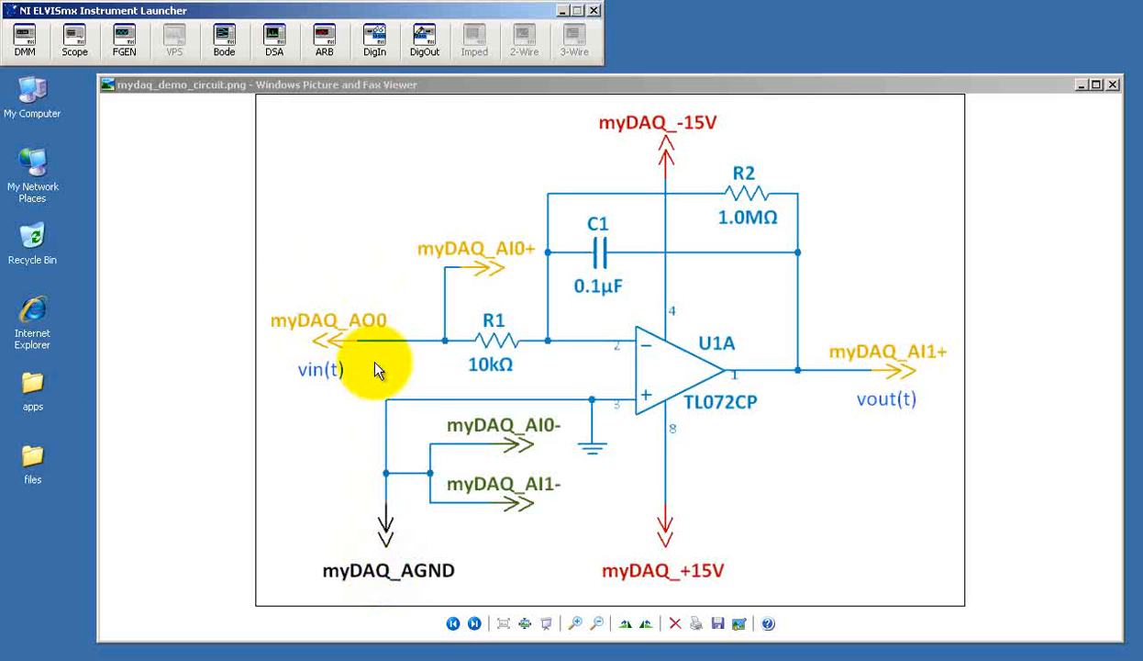
pyautogui.moveTo(400, 319)
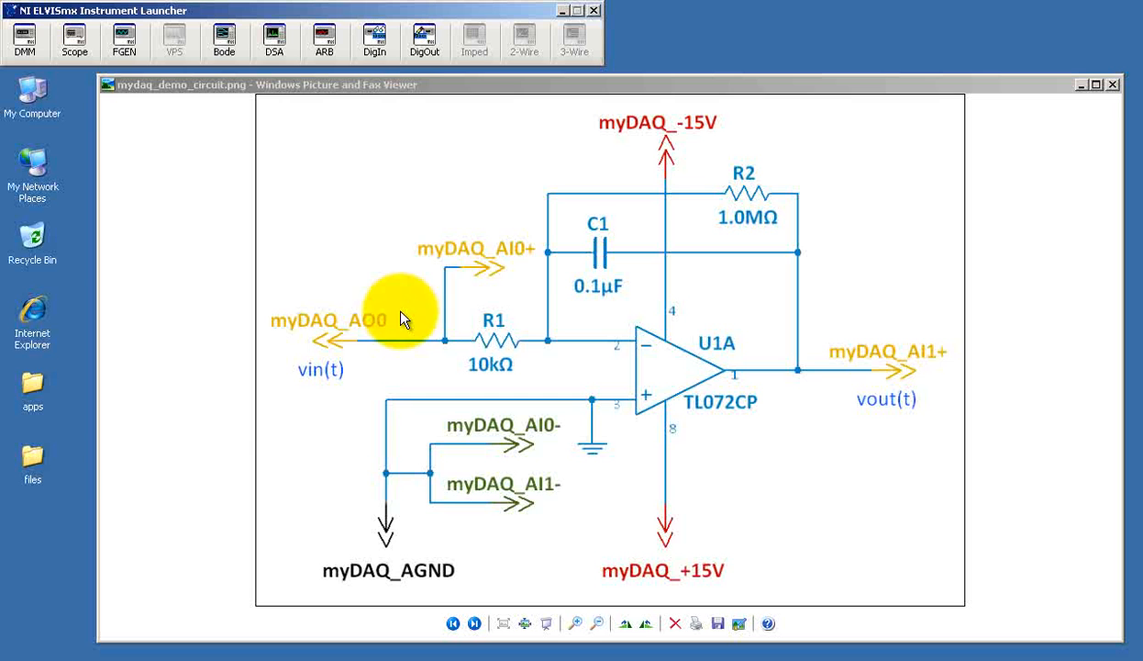
pyautogui.moveTo(536, 290)
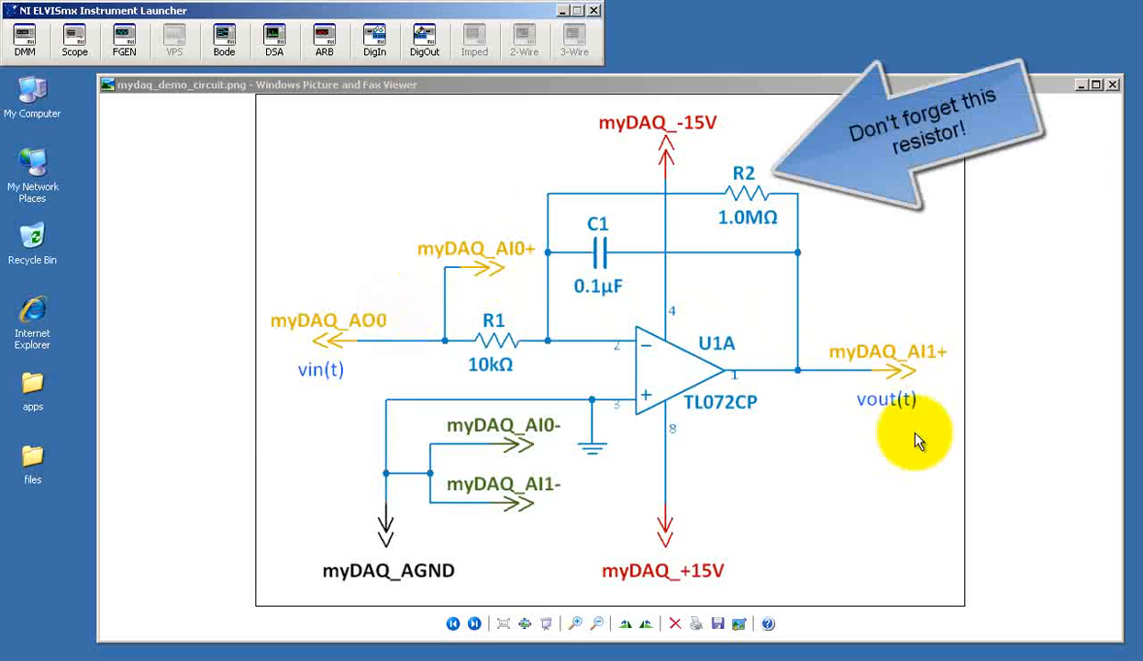
pyautogui.moveTo(1046, 504)
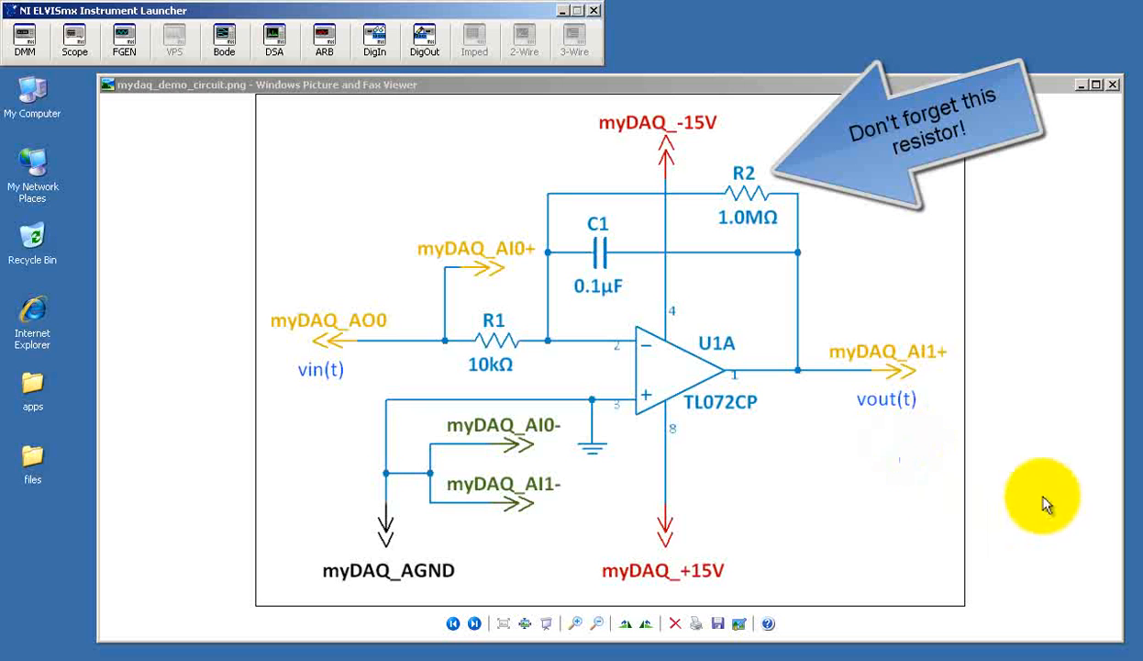
# Advance to the breadboard photo of the op-amp integrator circuit.
pyautogui.click(474, 624)
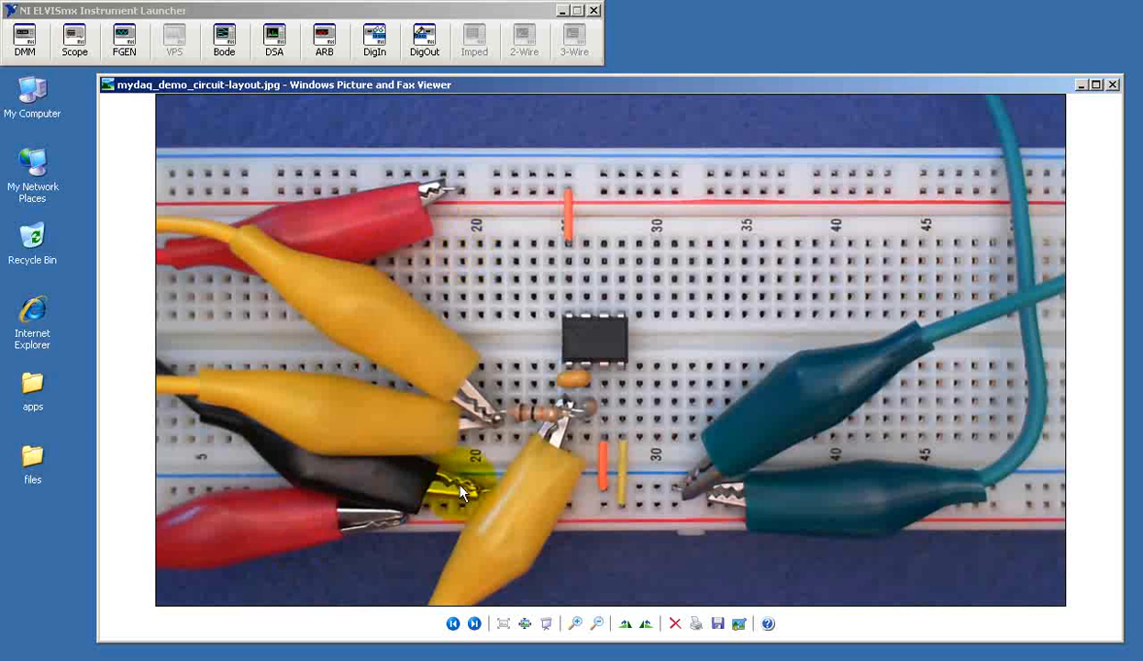
pyautogui.moveTo(400, 441)
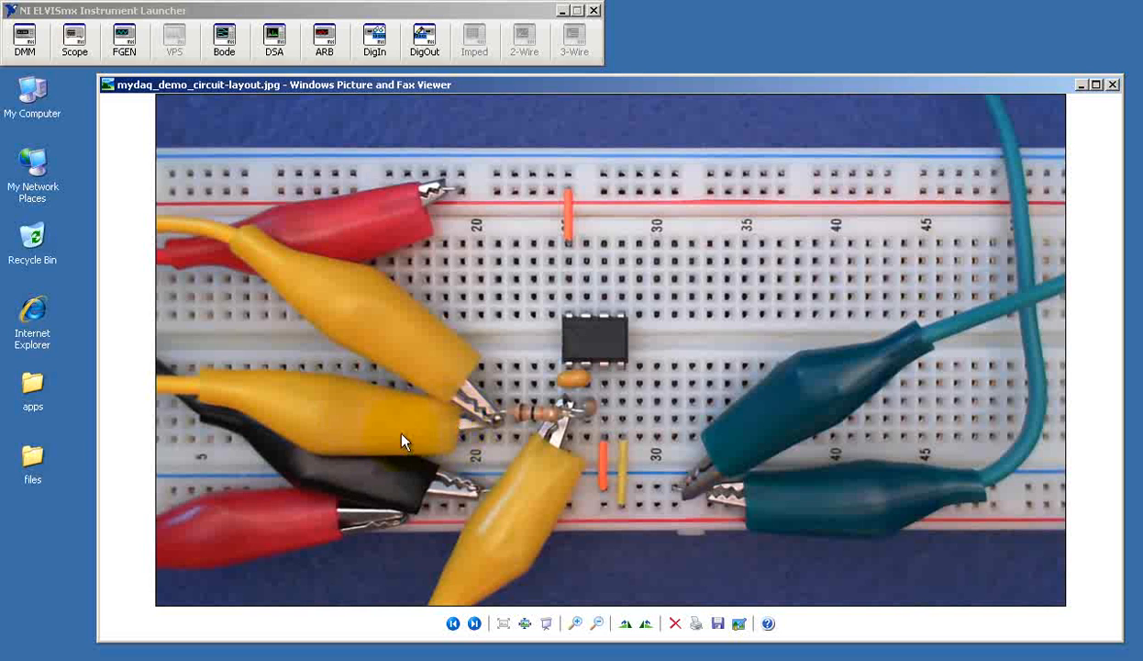
pyautogui.moveTo(449, 363)
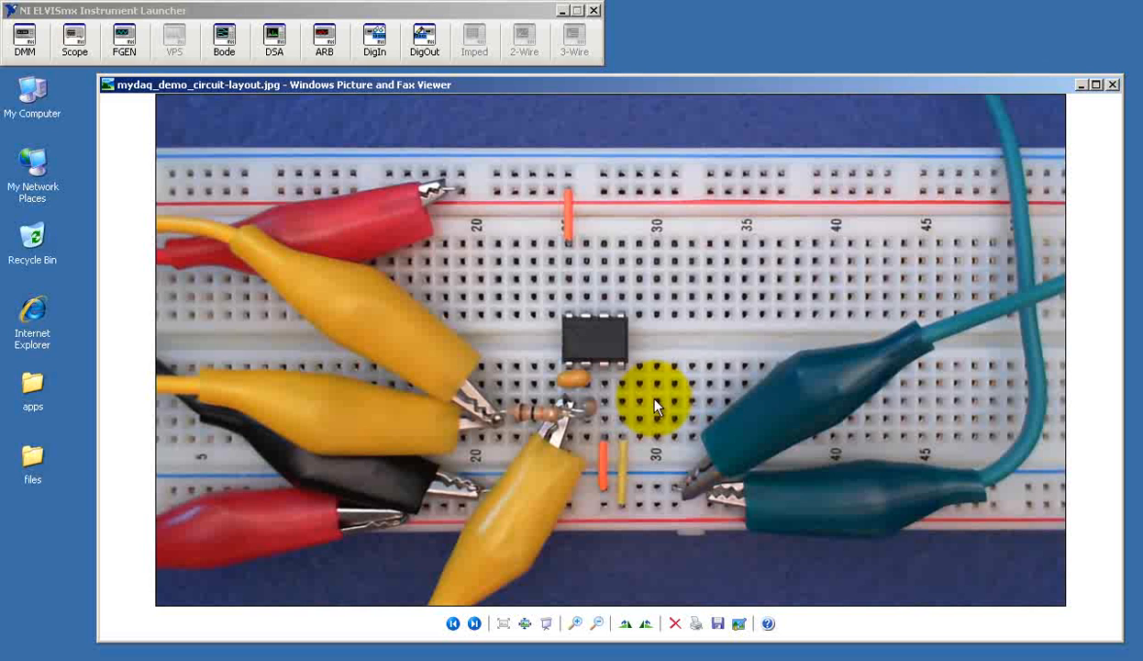
pyautogui.moveTo(835, 521)
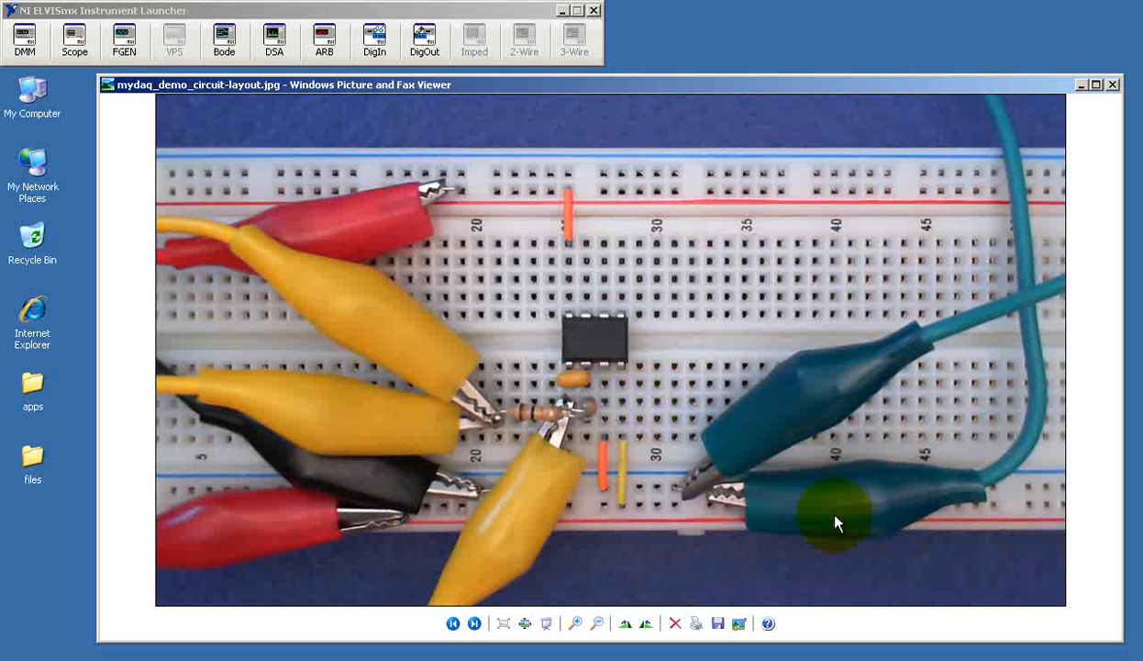
pyautogui.moveTo(756, 291)
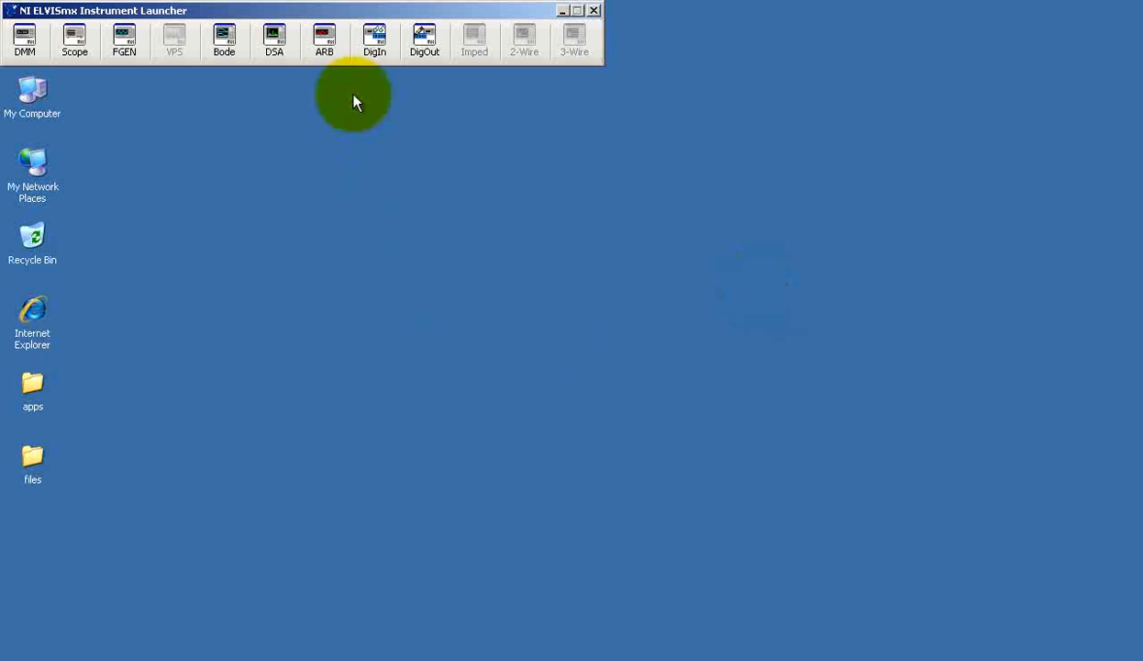
pyautogui.moveTo(325, 38)
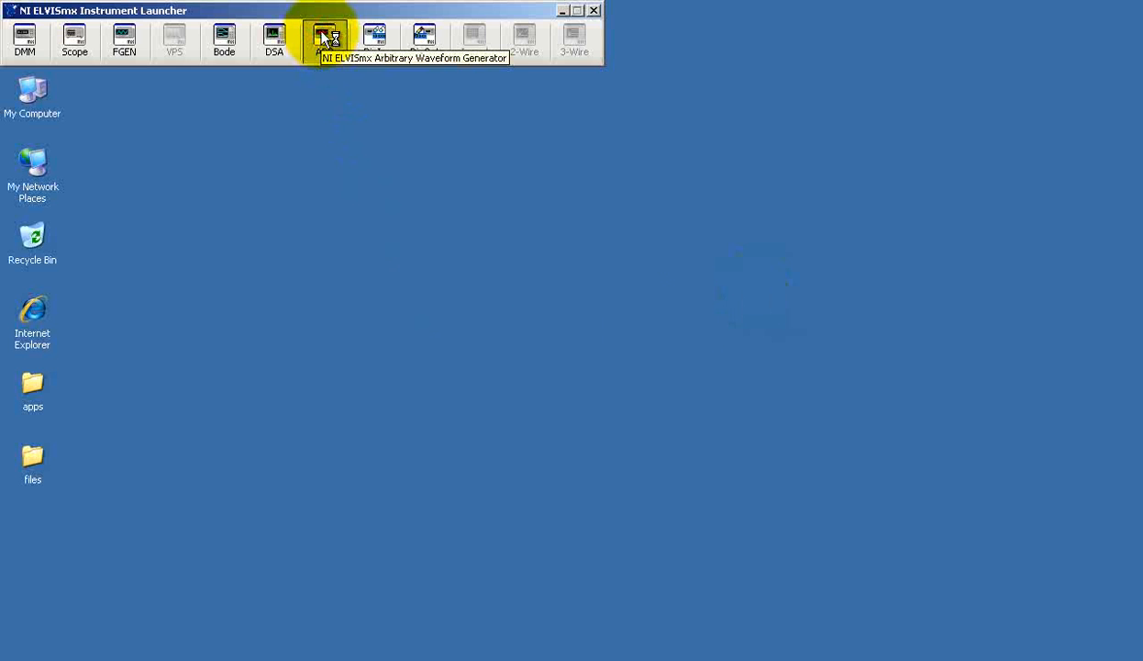
# Launch the Arbitrary Waveform Generator from the ARB button.
pyautogui.click(323, 41)
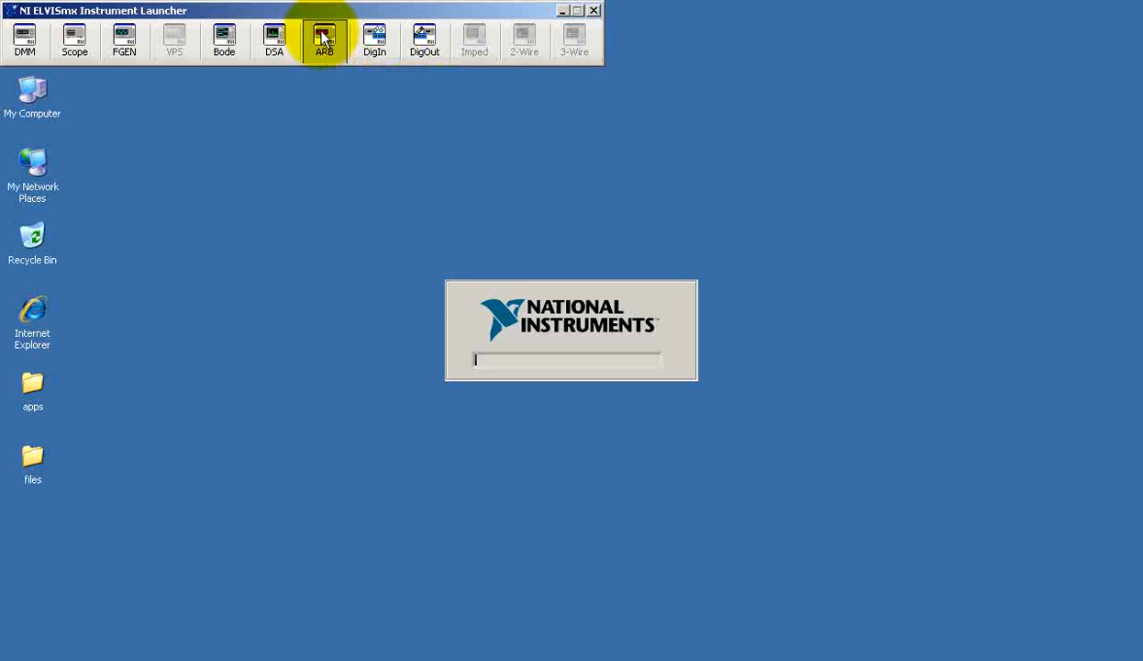
pyautogui.click(323, 40)
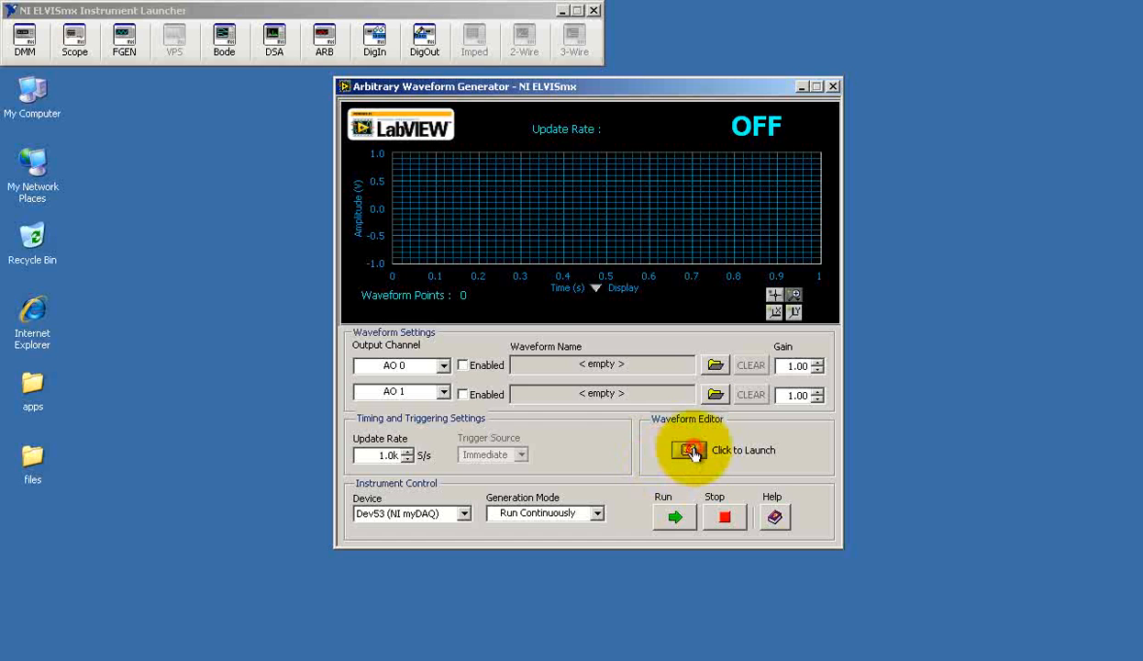
# Start the Waveform Editor, add segments to make four, and shorten each to 1 ms.
pyautogui.click(690, 449)
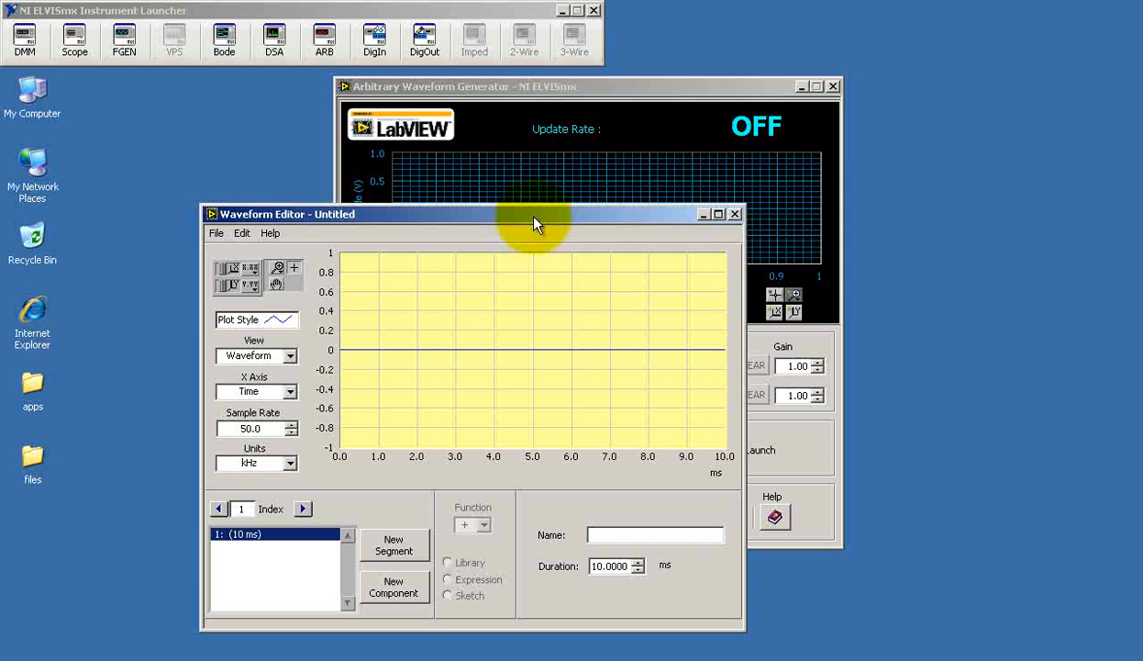
pyautogui.moveTo(407, 566)
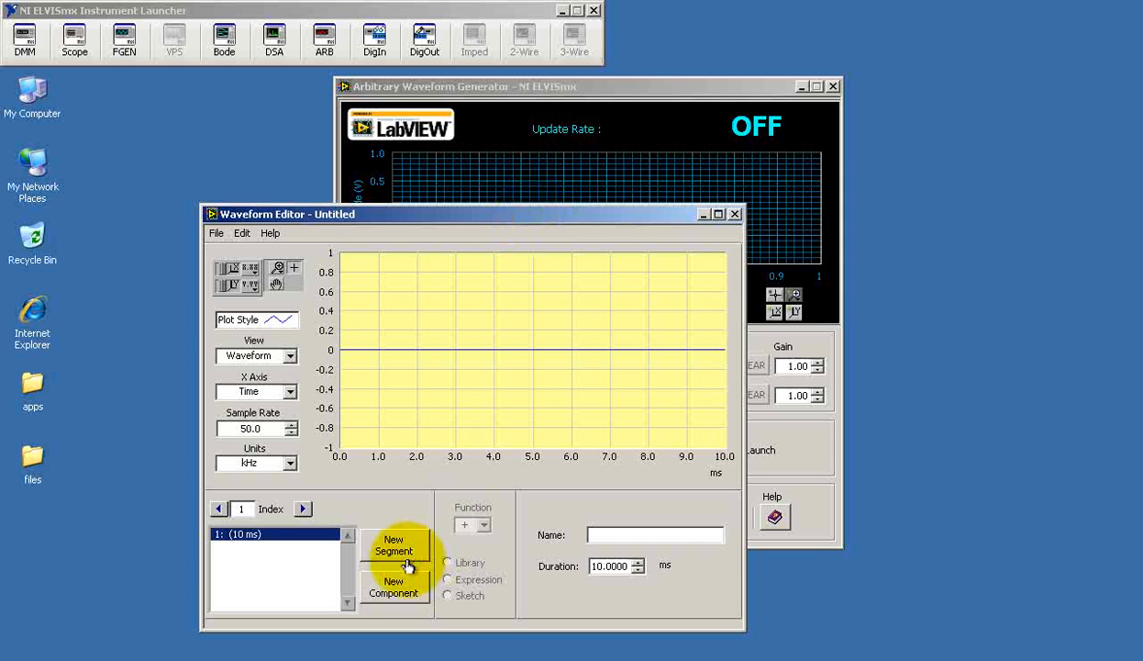
pyautogui.click(393, 543)
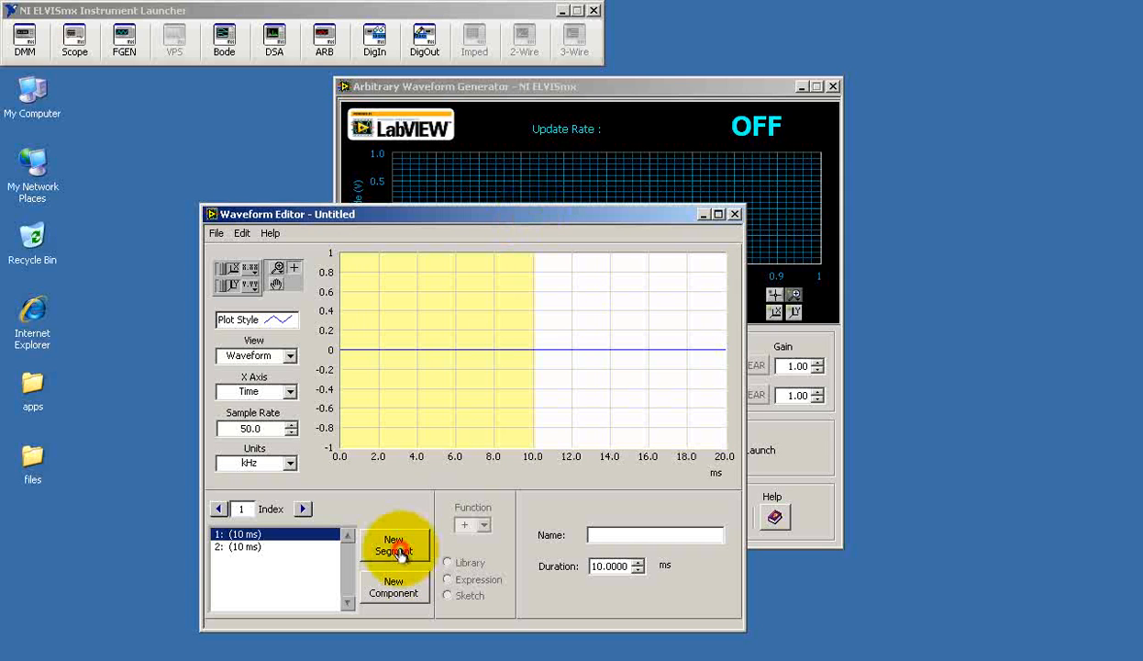
pyautogui.click(393, 543)
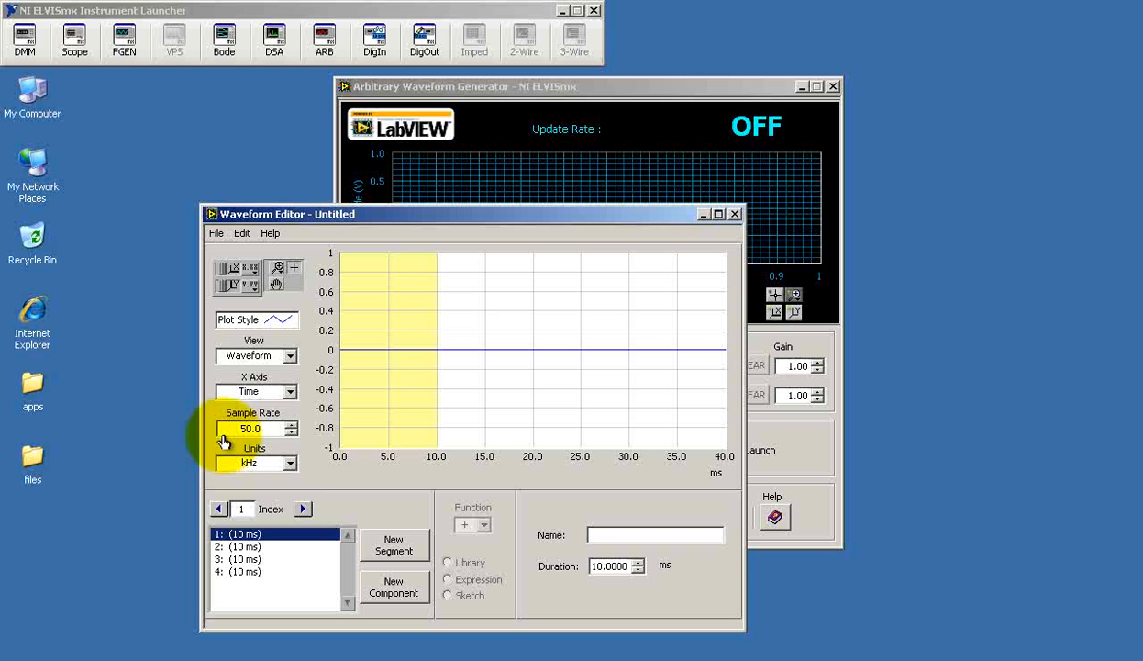
pyautogui.moveTo(276, 481)
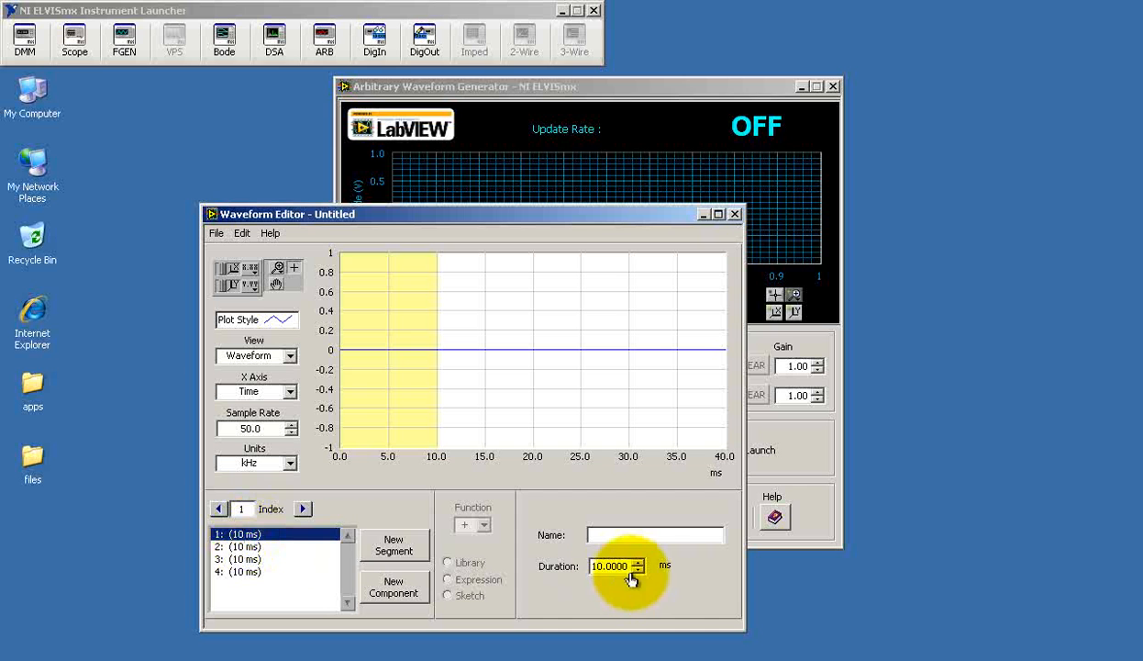
pyautogui.click(639, 568)
pyautogui.write('1.0000')
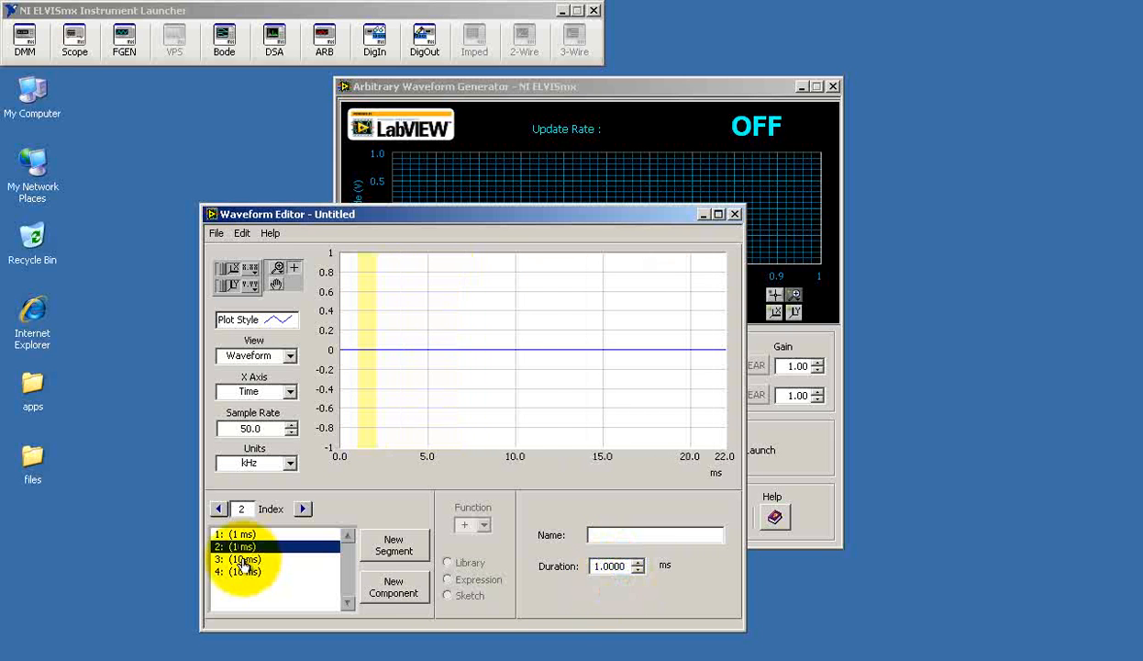
pyautogui.click(243, 558)
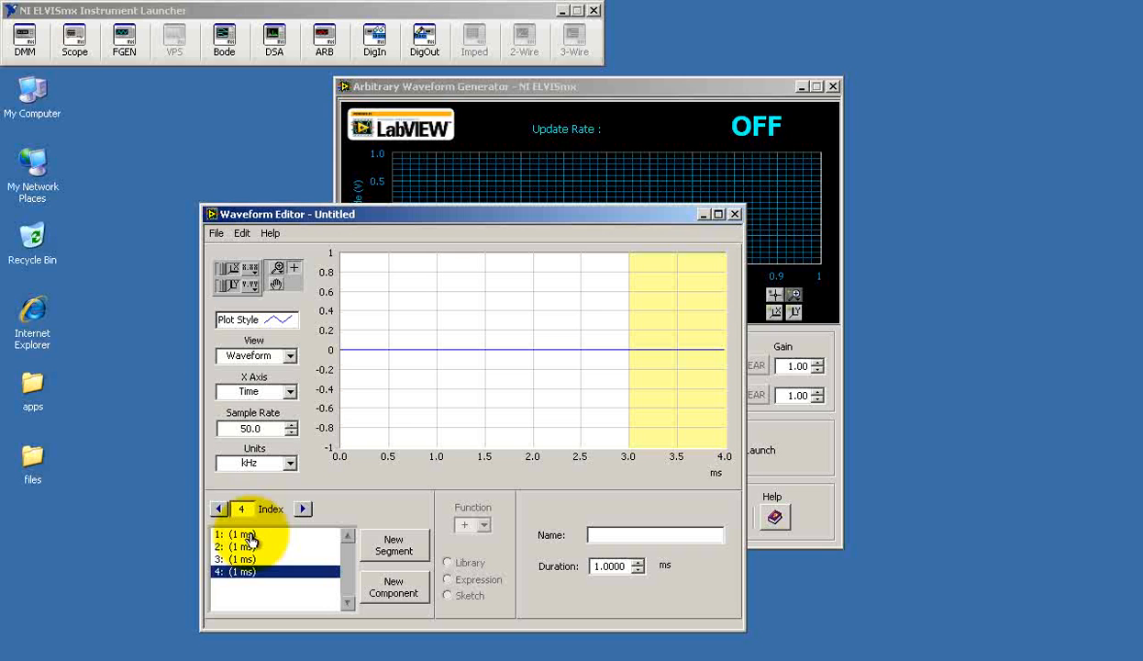
# Make segment 2 a DC level of +1 and give segment 4 a new DC level component of −1.
pyautogui.click(242, 547)
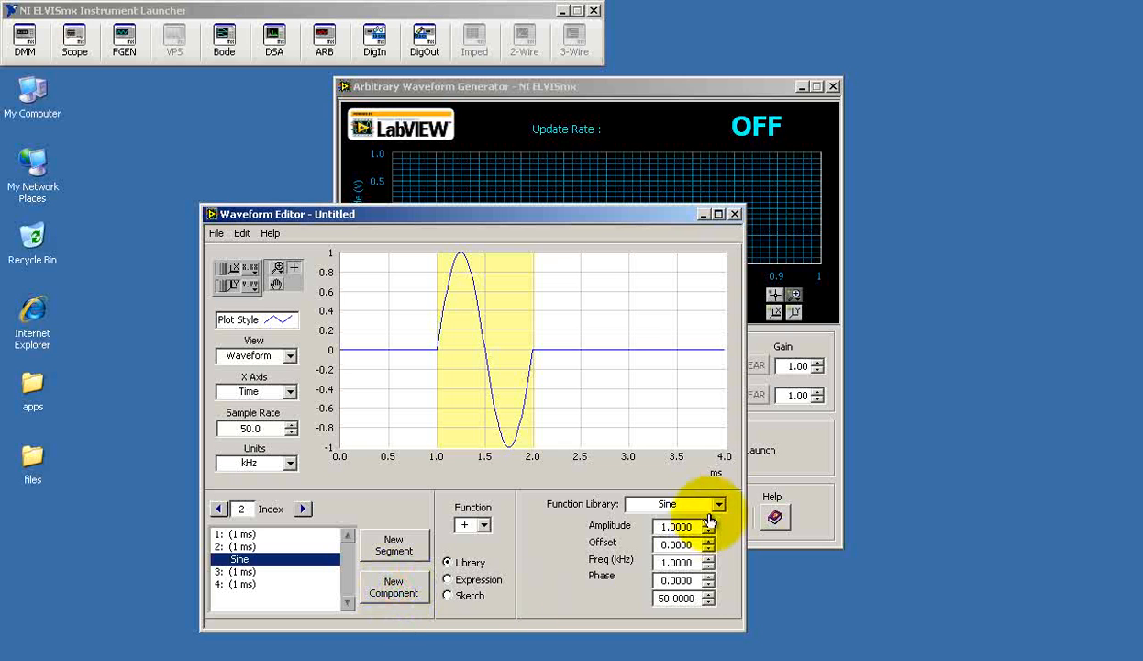
pyautogui.click(719, 503)
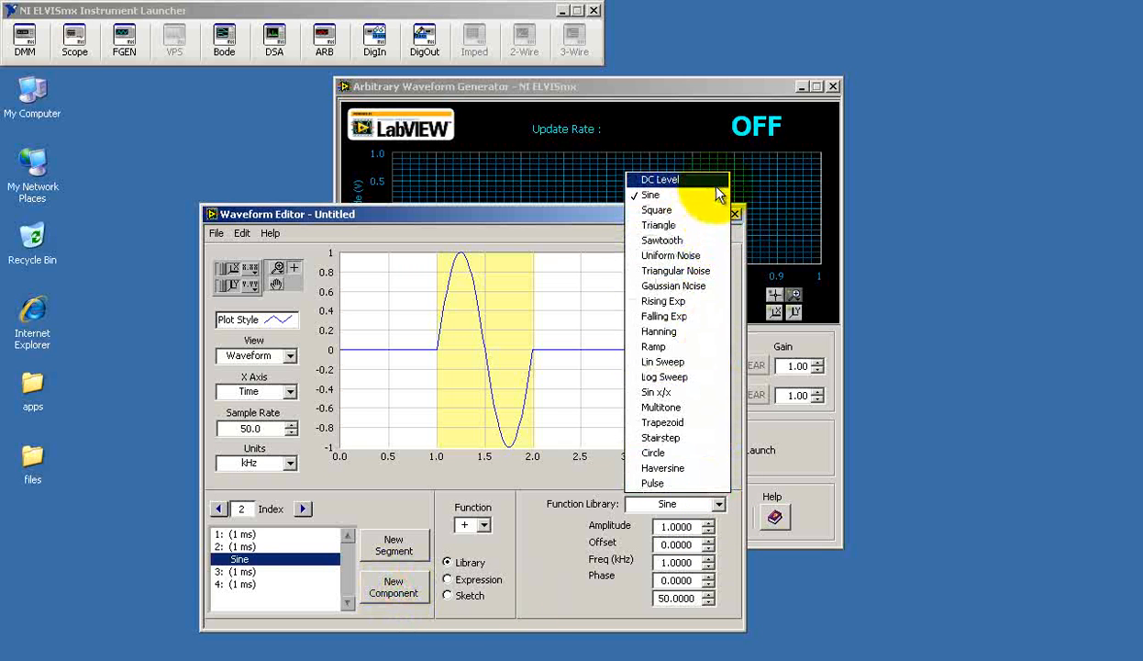
pyautogui.click(660, 180)
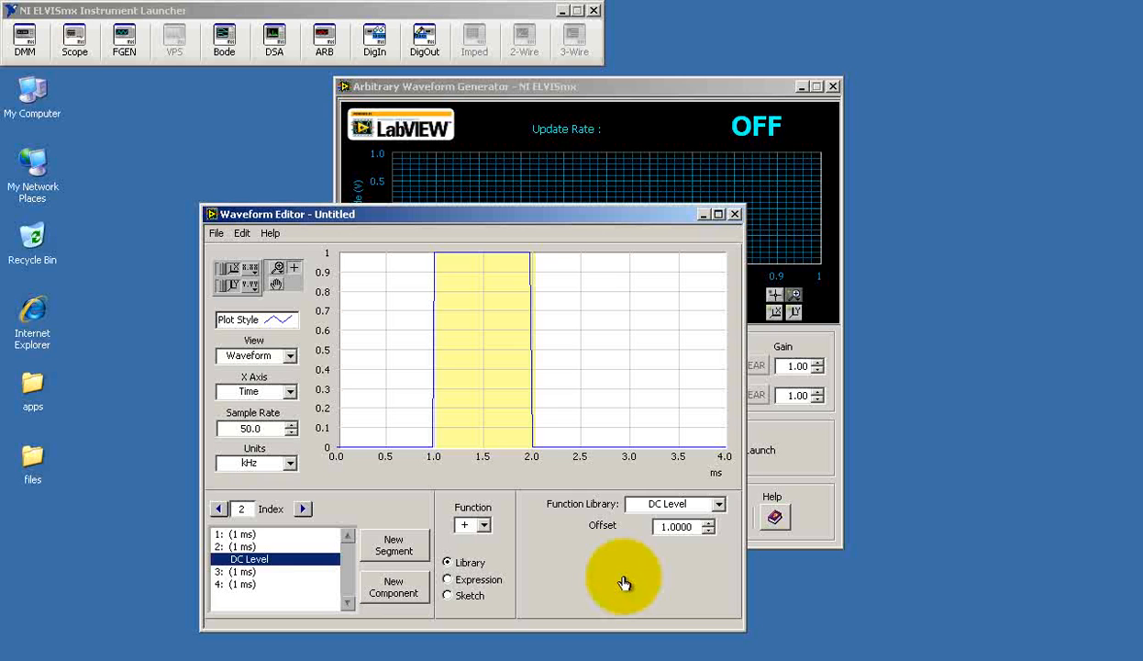
pyautogui.click(393, 587)
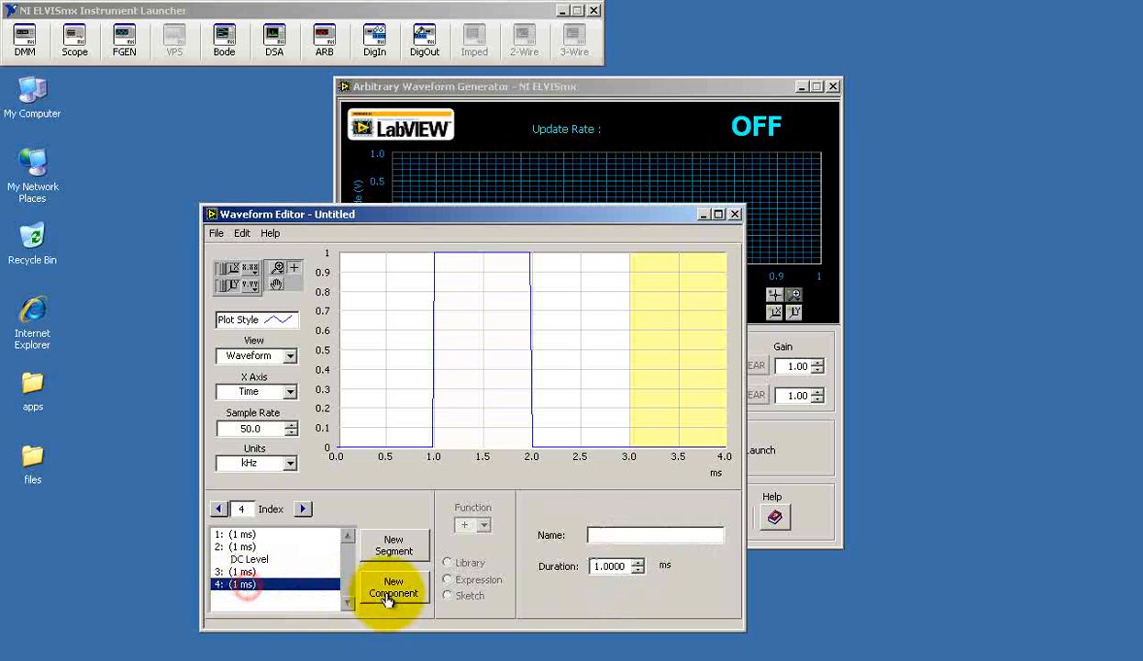
pyautogui.click(393, 587)
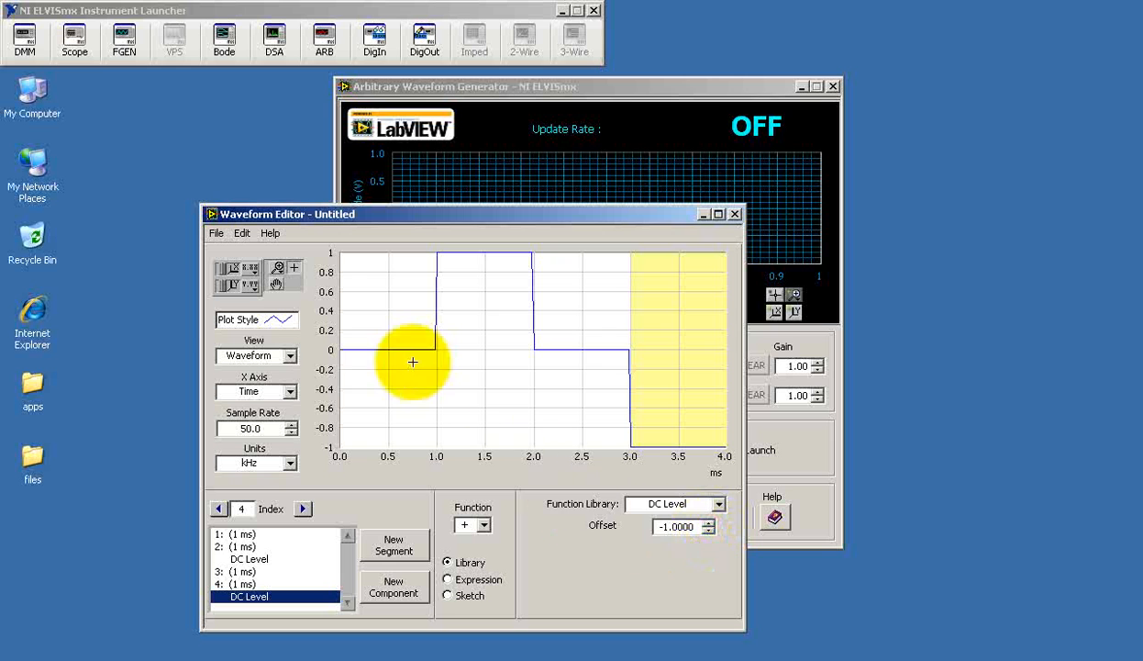
pyautogui.moveTo(522, 260)
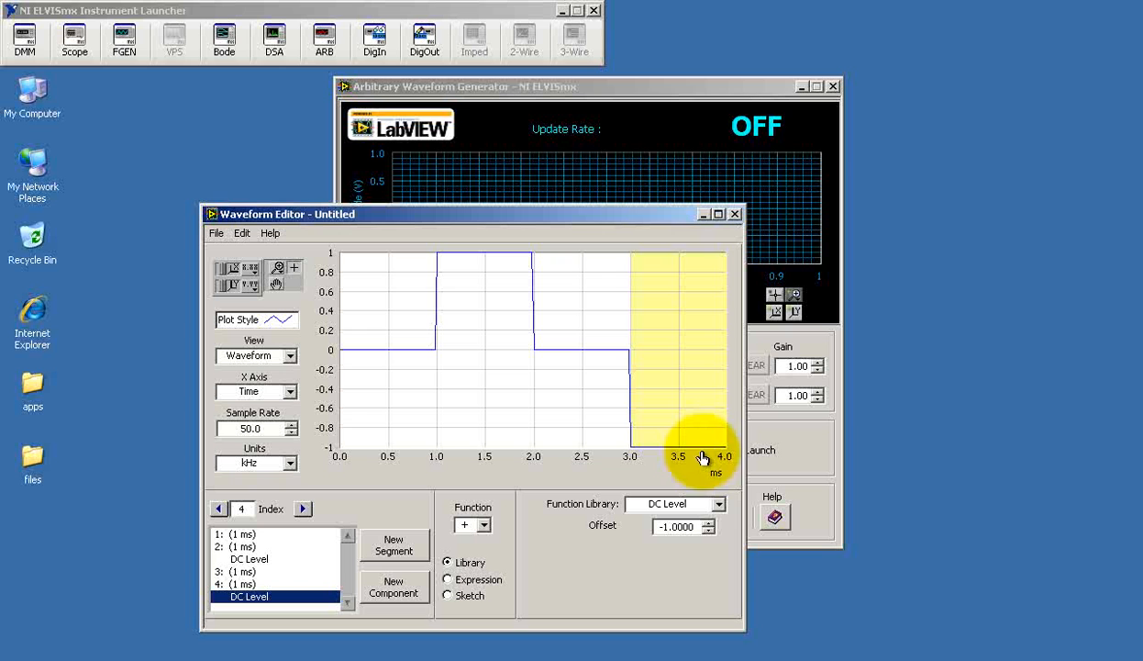
pyautogui.moveTo(720, 468)
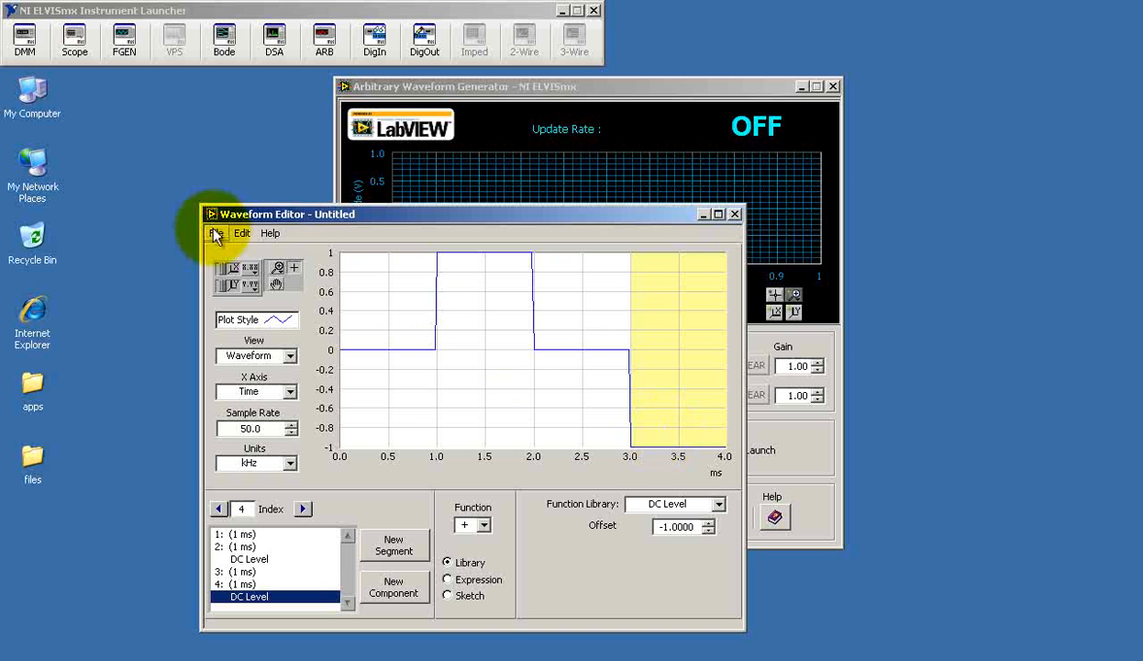
# Save the waveform to the desktop as the editor file 2pulses.wfm.
pyautogui.click(217, 232)
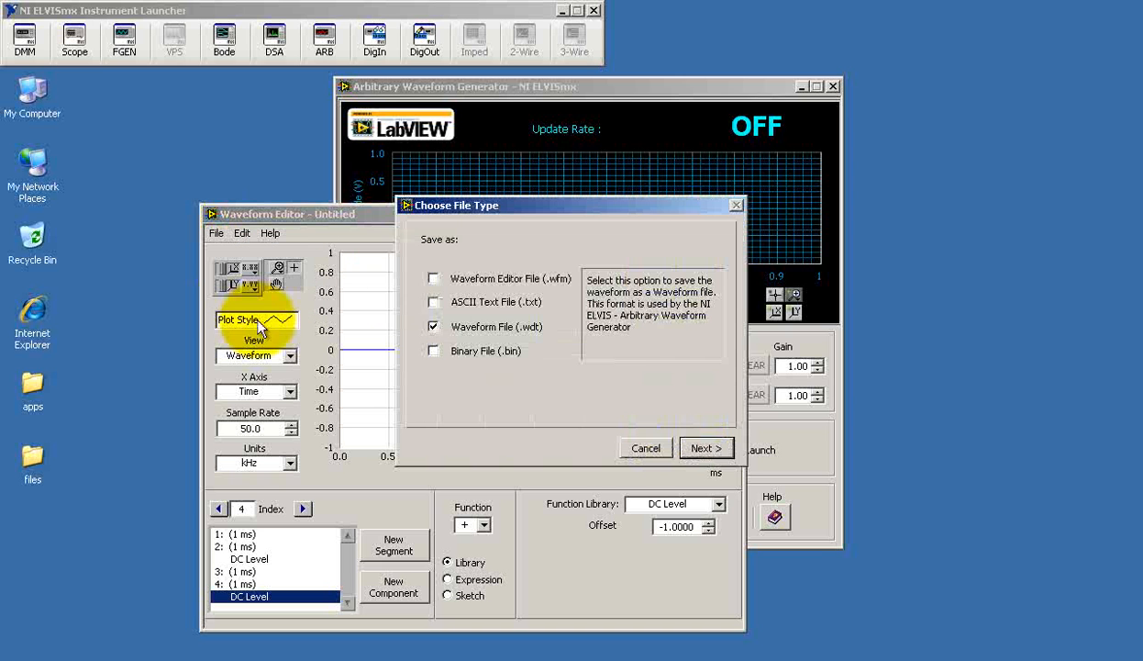
pyautogui.click(433, 279)
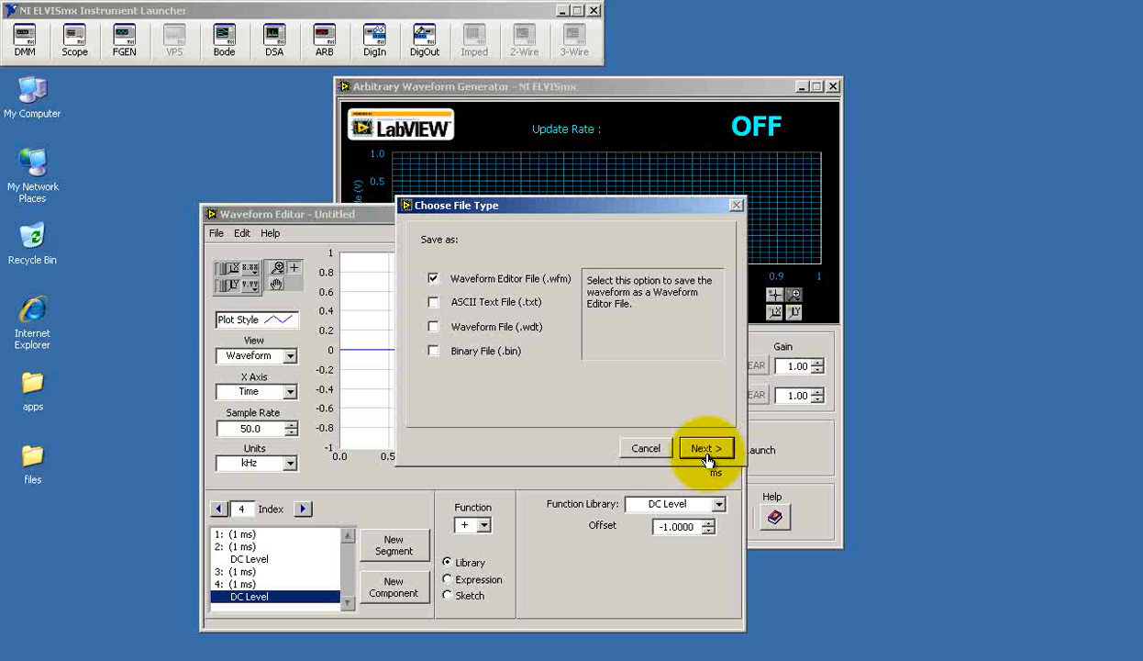
pyautogui.click(705, 448)
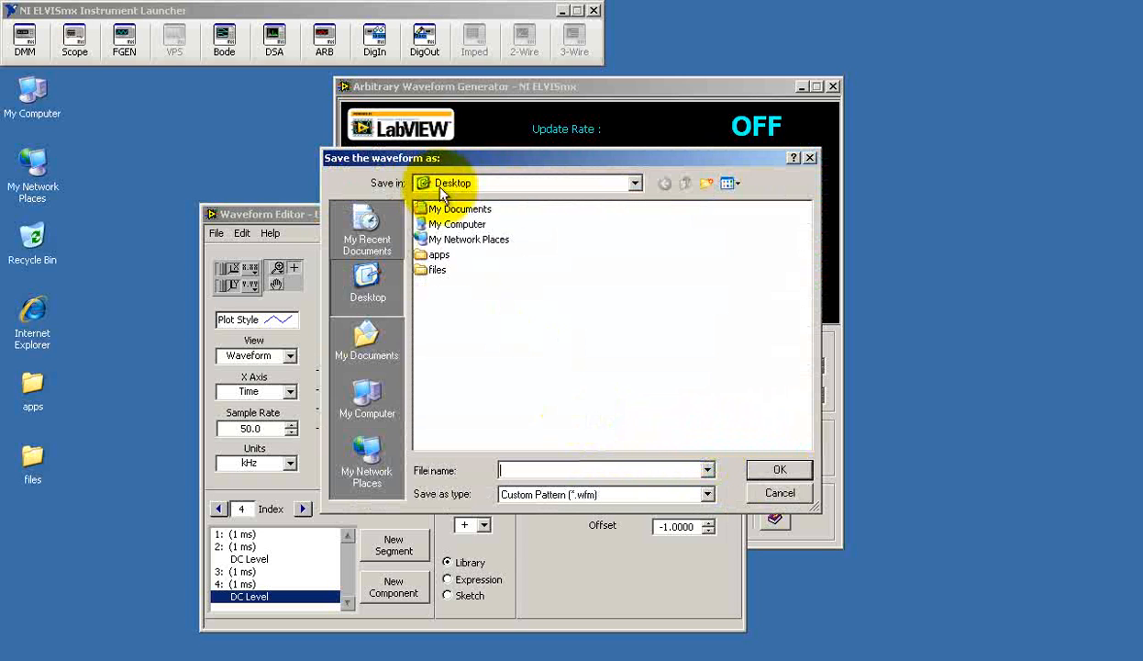
pyautogui.write('2p')
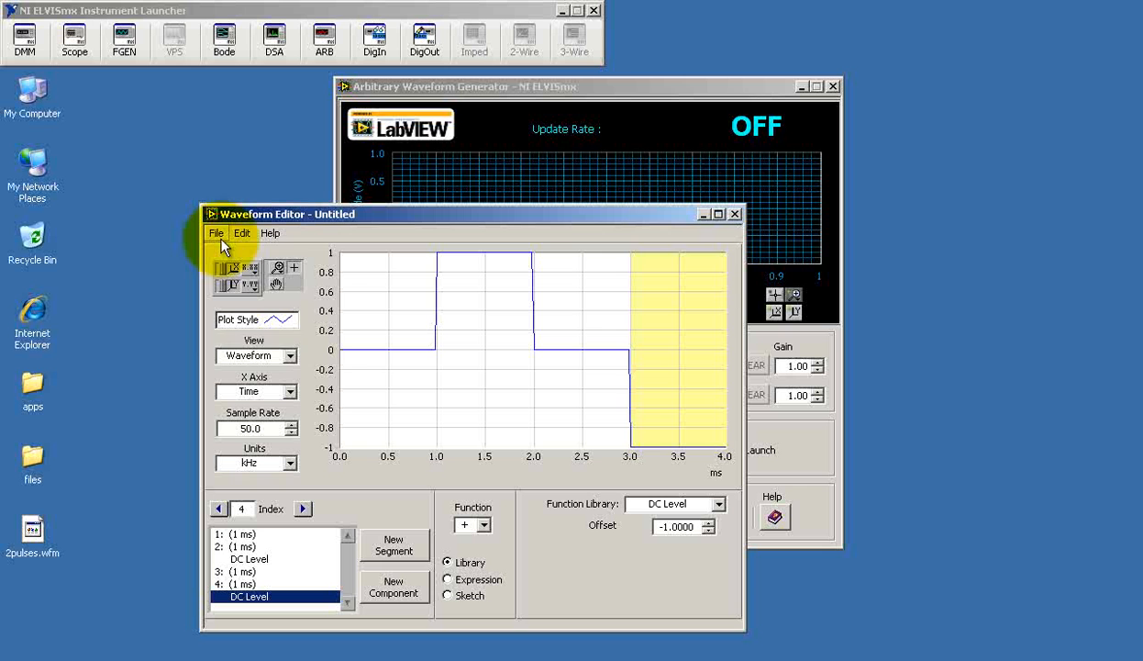
# Save the waveform as 2pulses.wdt at 50 kHz, 200 samples, and close the editor.
pyautogui.click(217, 231)
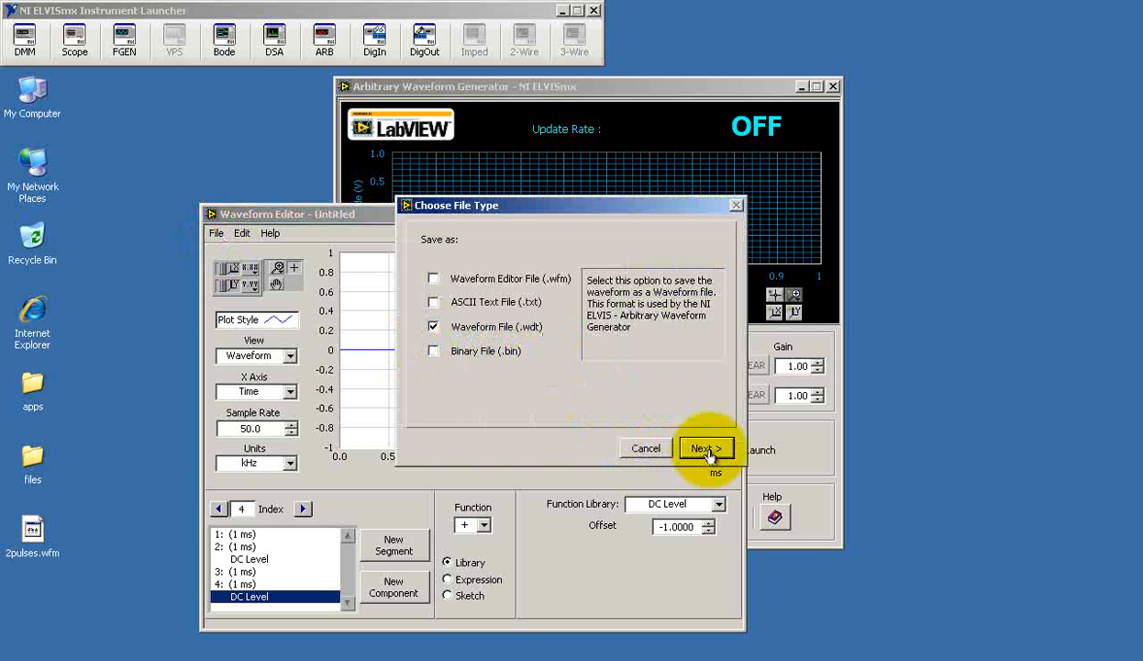
pyautogui.click(705, 448)
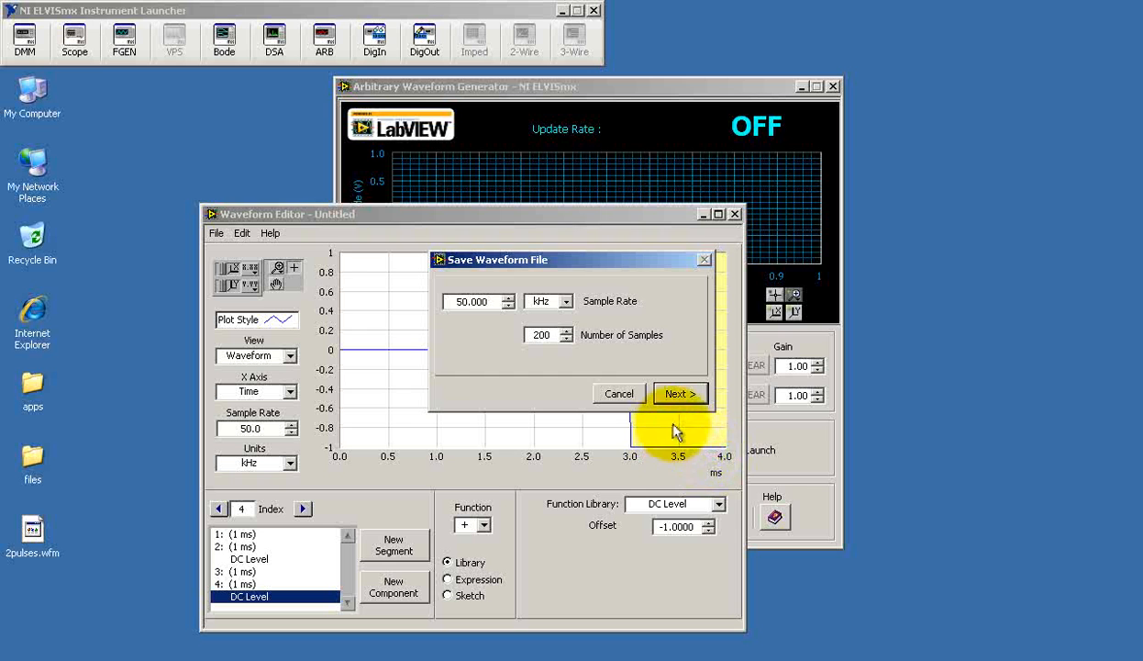
pyautogui.click(679, 392)
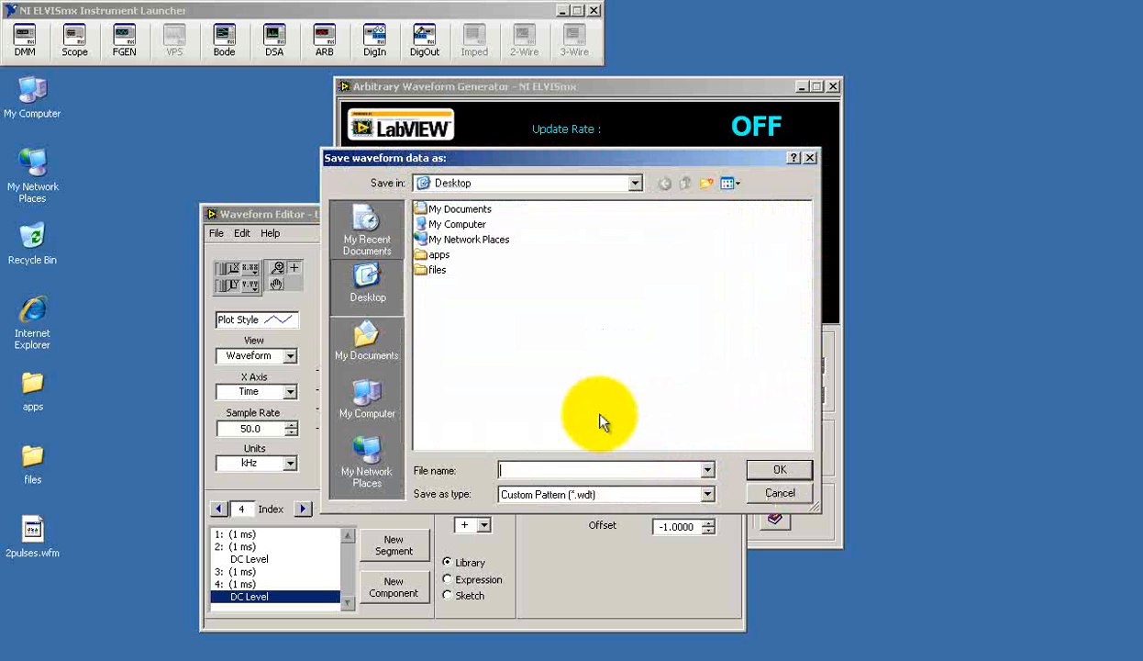
pyautogui.write('2pulses')
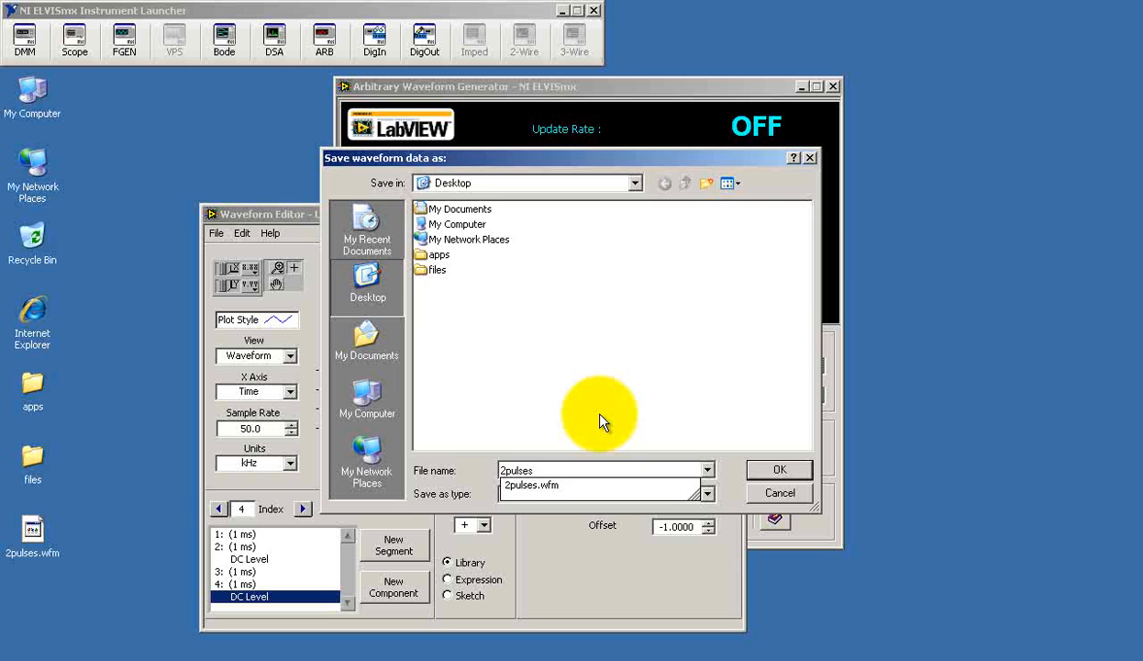
pyautogui.click(778, 470)
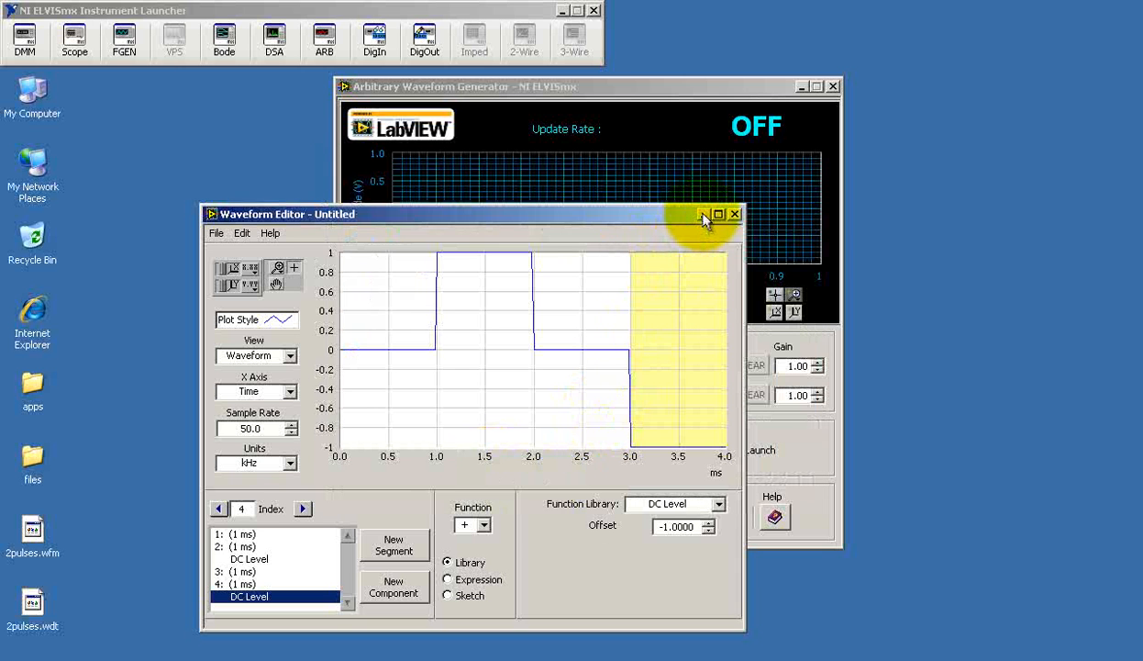
pyautogui.click(734, 213)
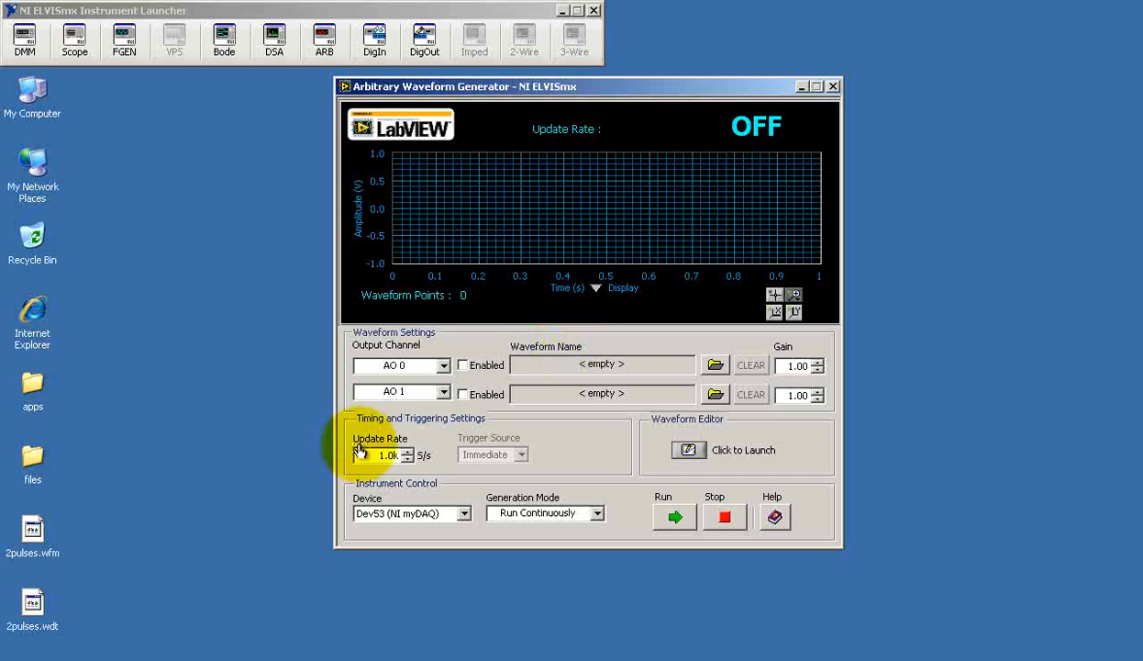
# Load 2pulses.wdt on AO 0 at 50 kS/s, enable the channel and run continuously.
pyautogui.tripleClick(385, 455)
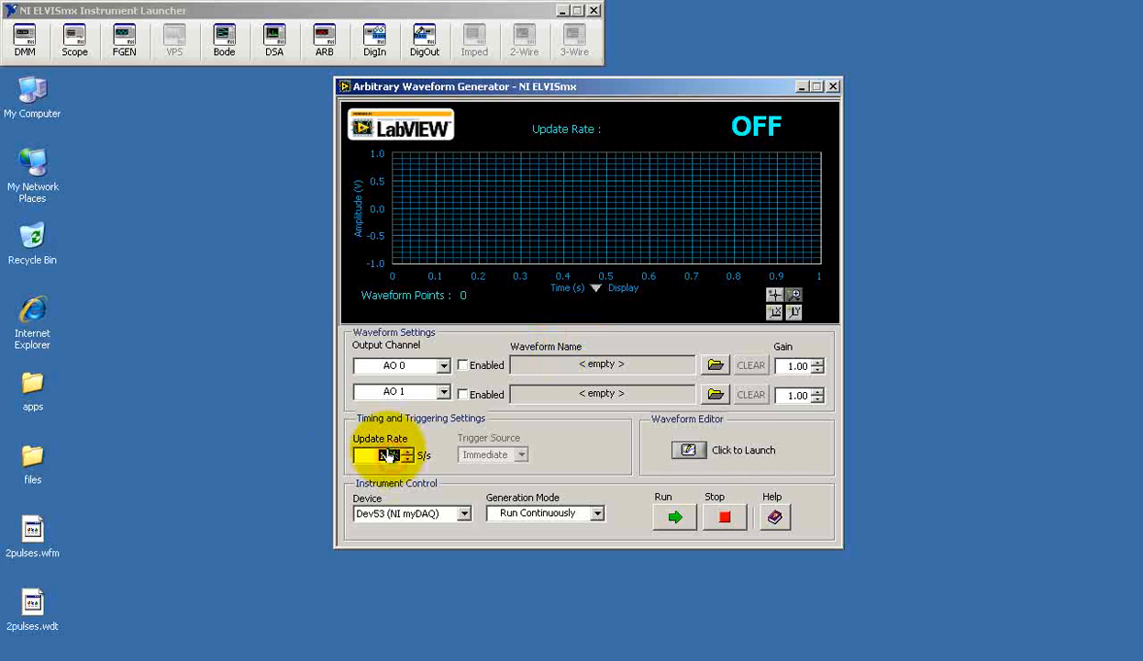
pyautogui.moveTo(572, 449)
pyautogui.write('50.0k')
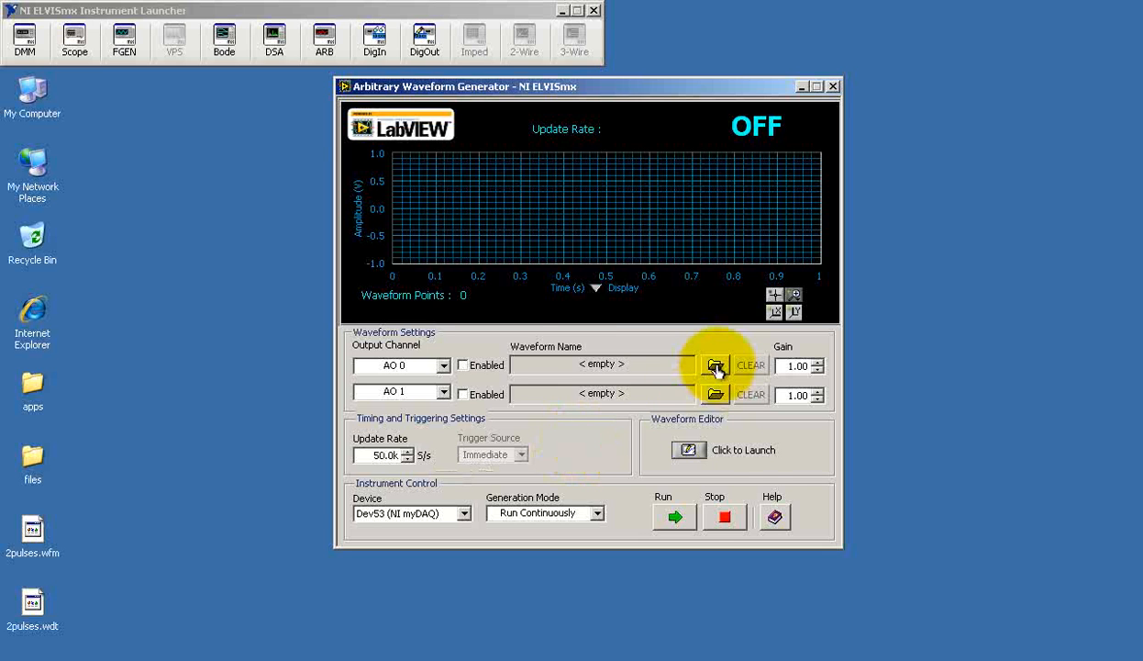
pyautogui.click(716, 365)
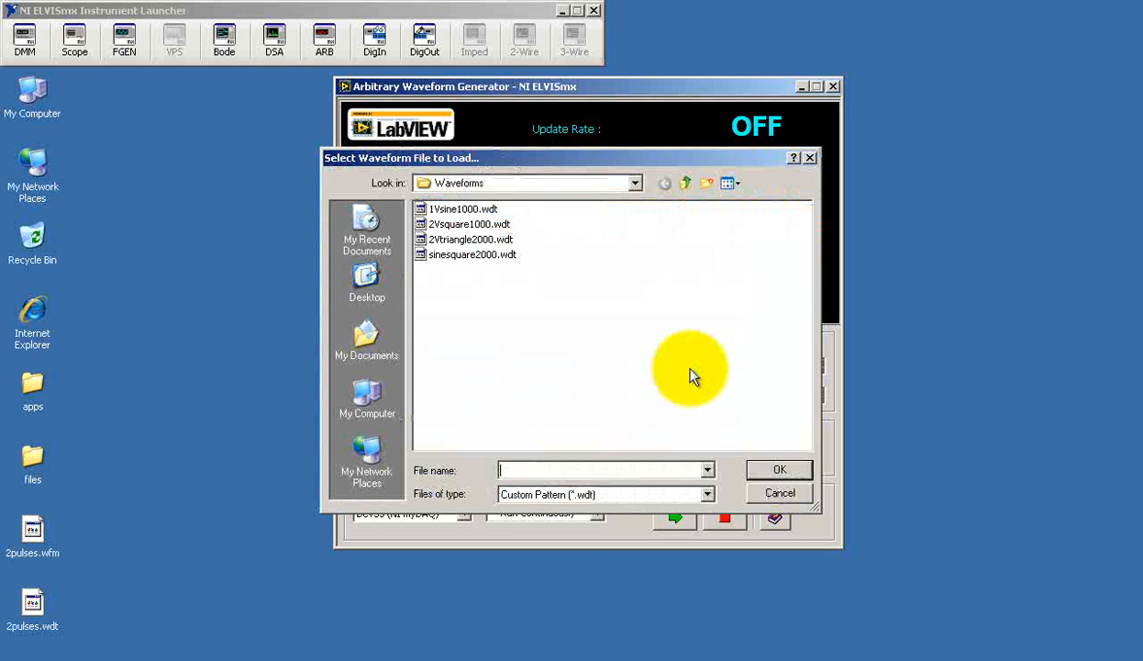
pyautogui.click(367, 279)
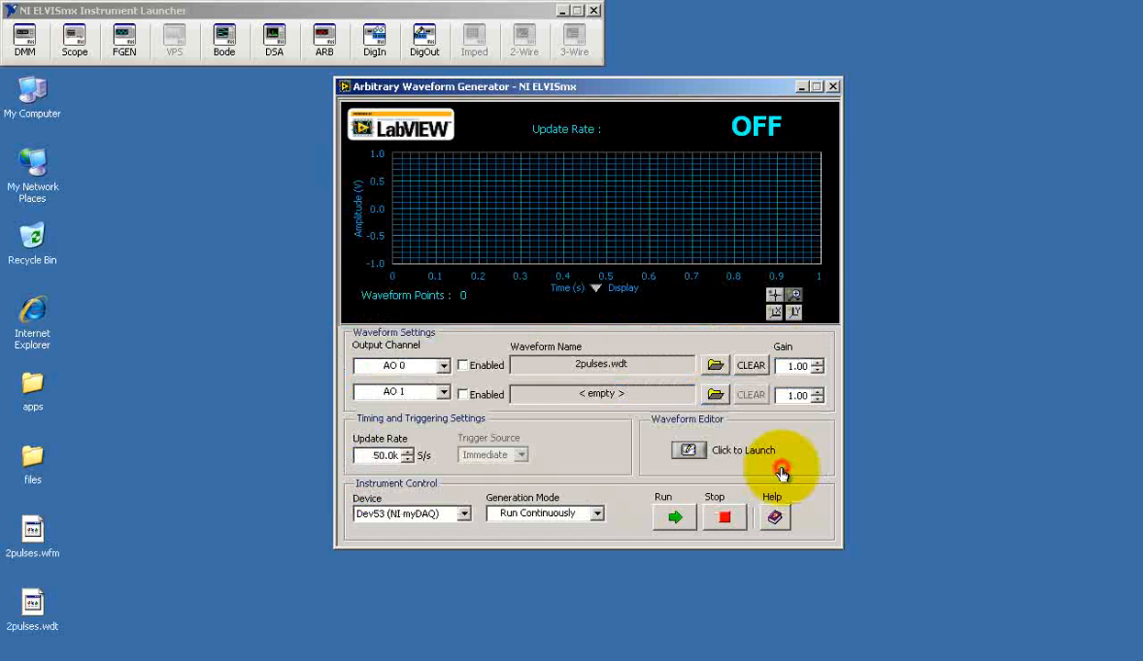
pyautogui.click(462, 366)
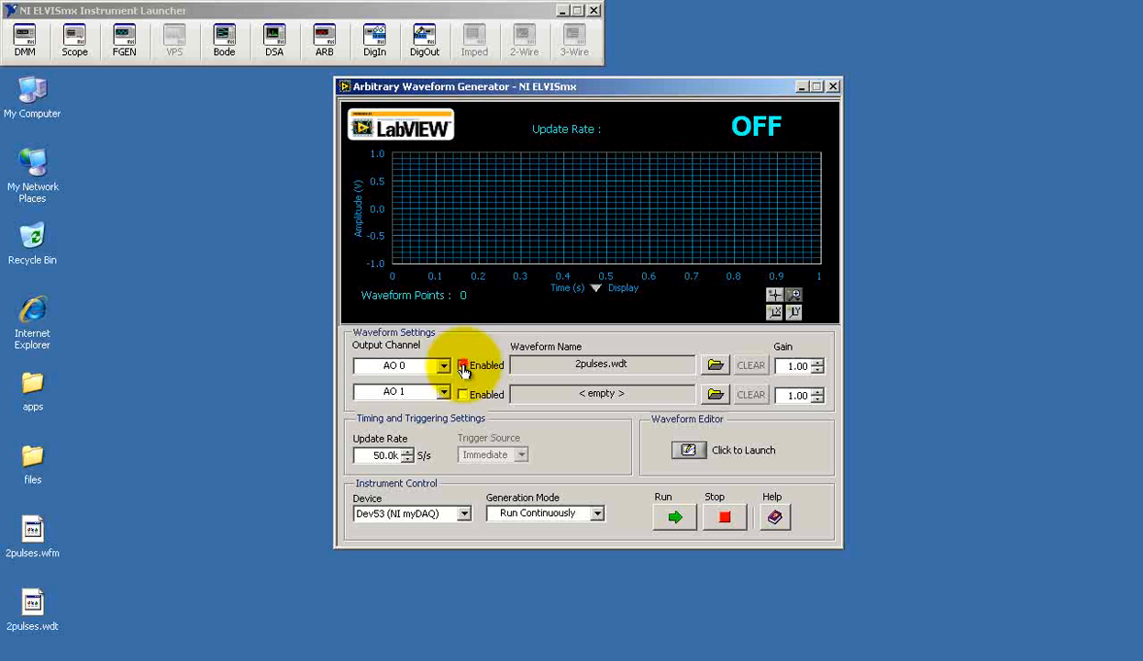
pyautogui.click(462, 365)
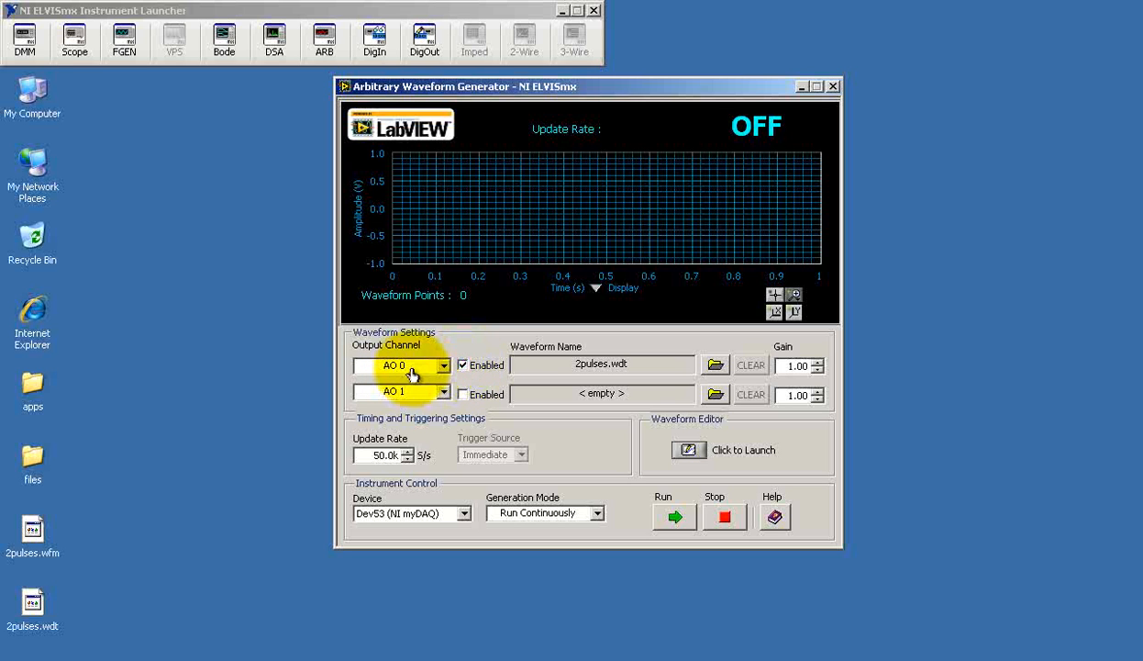
pyautogui.moveTo(676, 517)
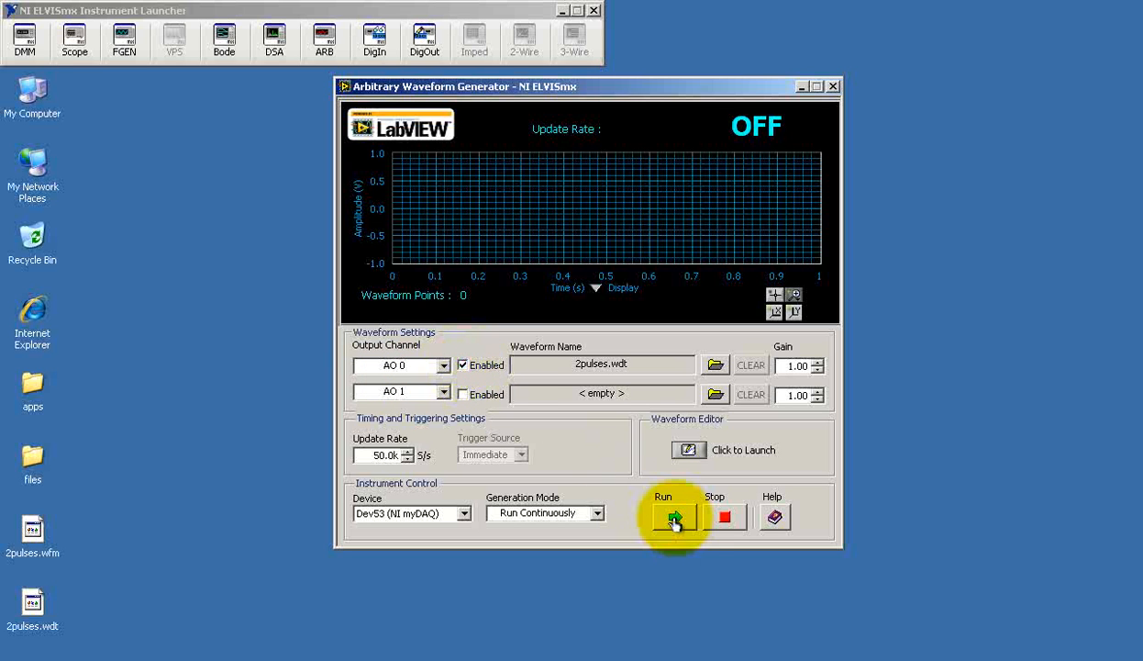
pyautogui.click(674, 516)
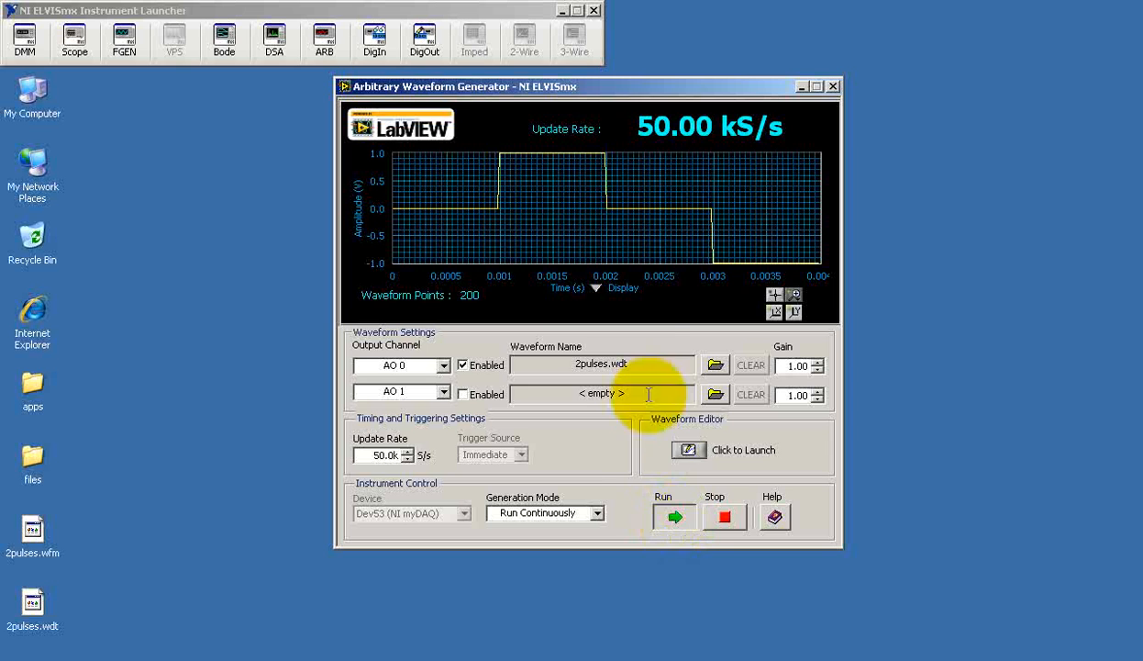
pyautogui.moveTo(749, 290)
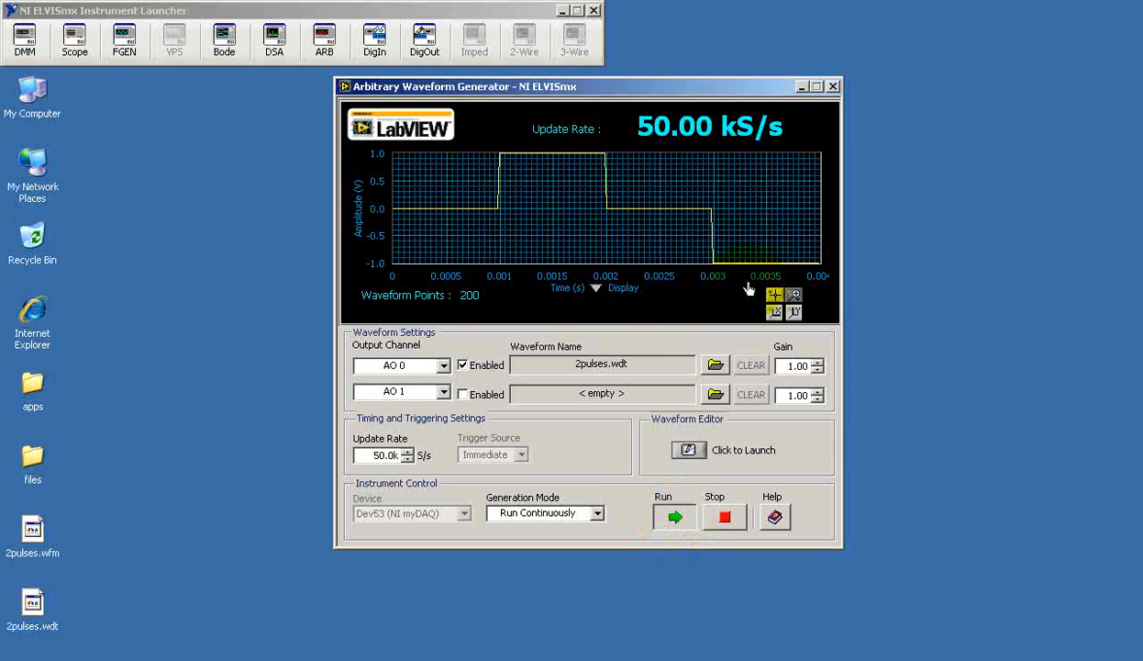
pyautogui.moveTo(829, 292)
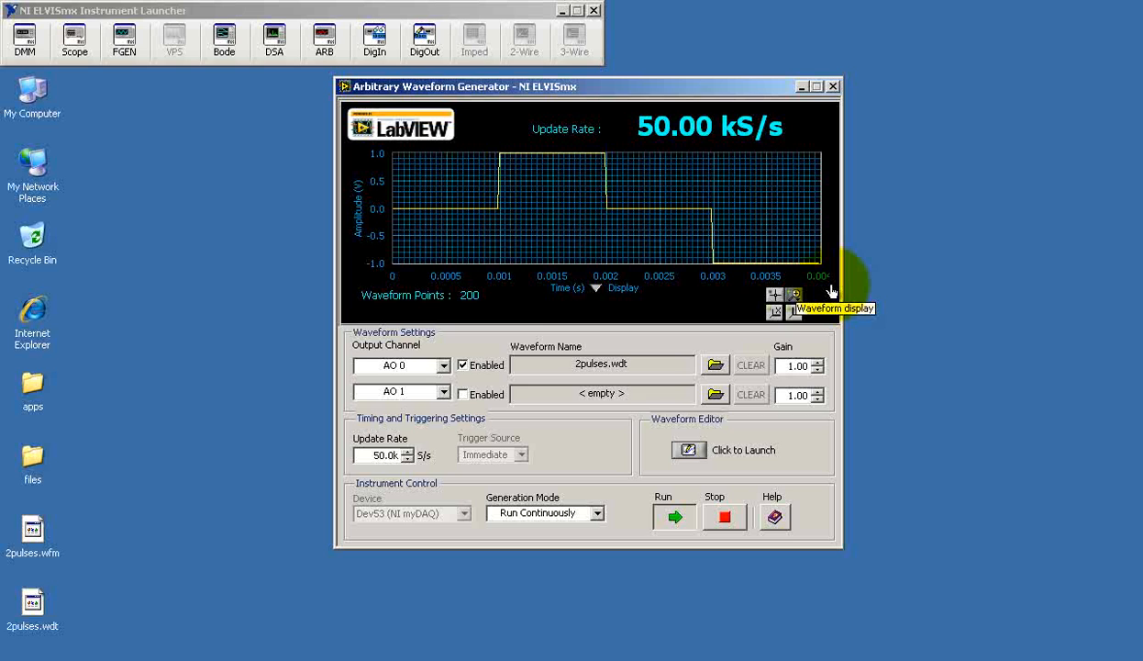
pyautogui.moveTo(73, 39)
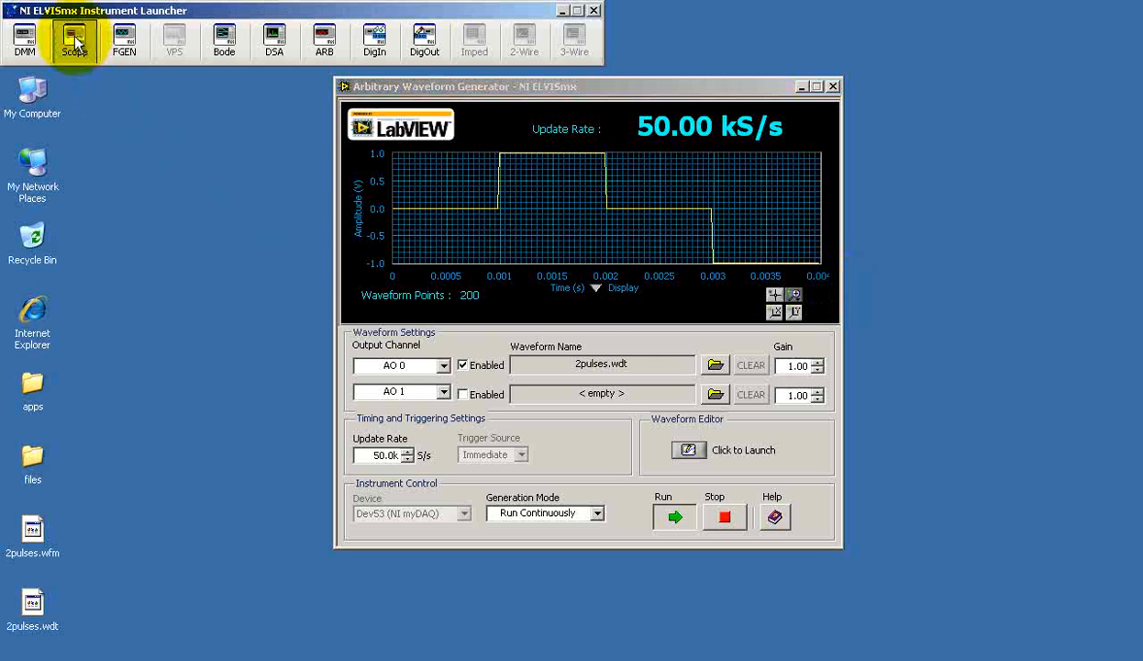
# Launch the Scope, enable channel 1 and start acquiring both channels.
pyautogui.click(73, 40)
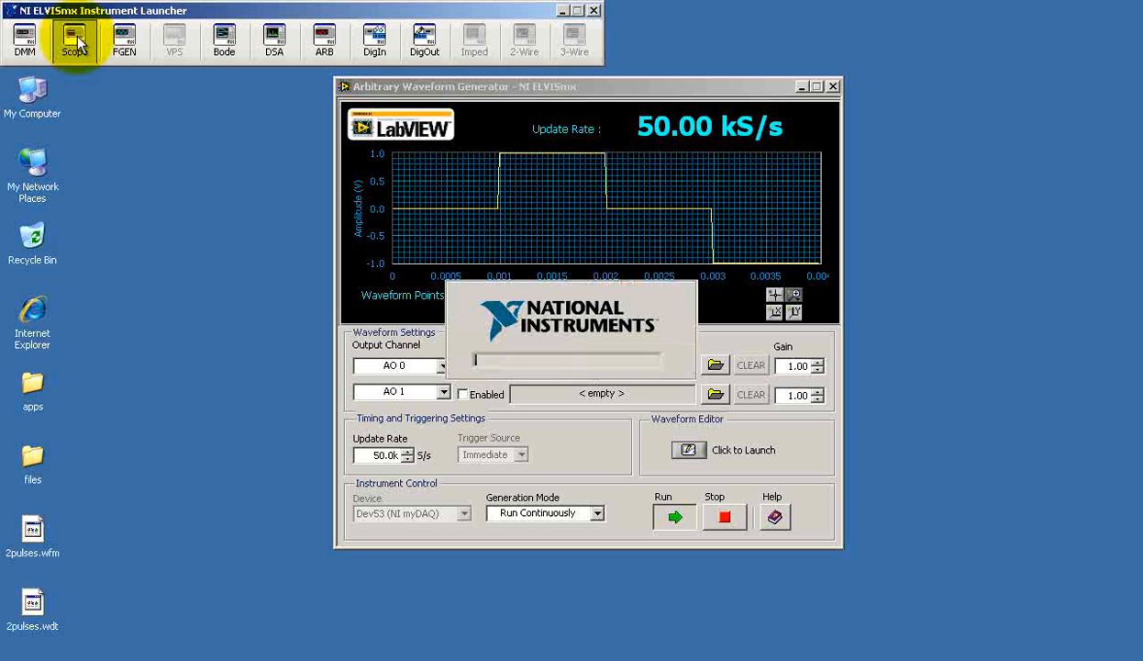
pyautogui.click(74, 38)
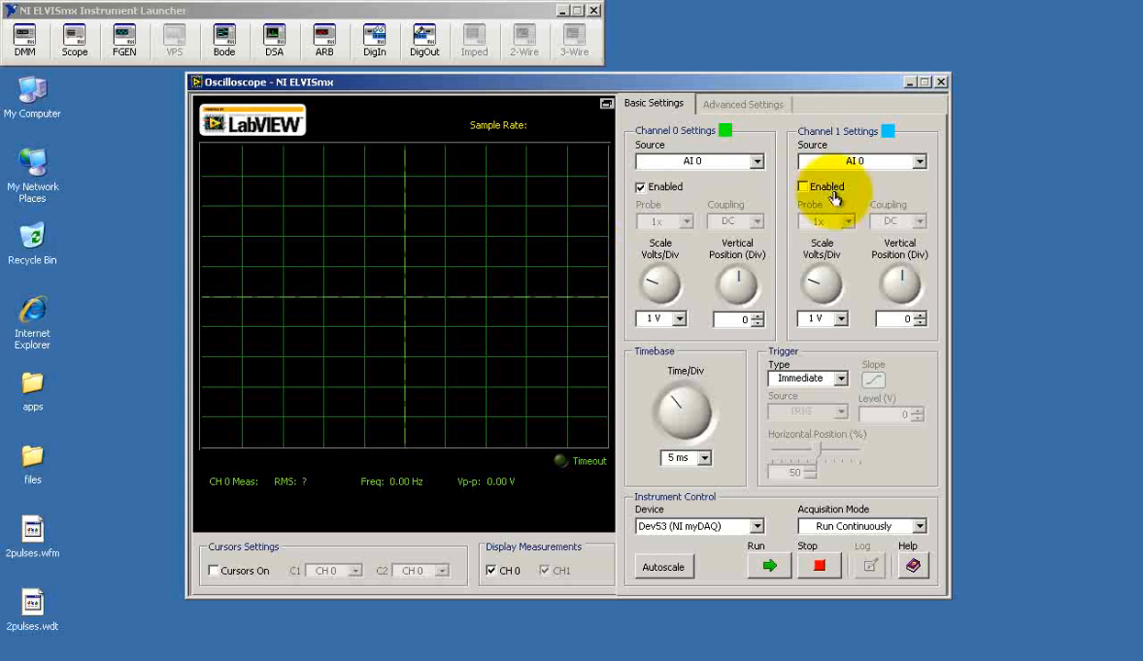
pyautogui.click(804, 187)
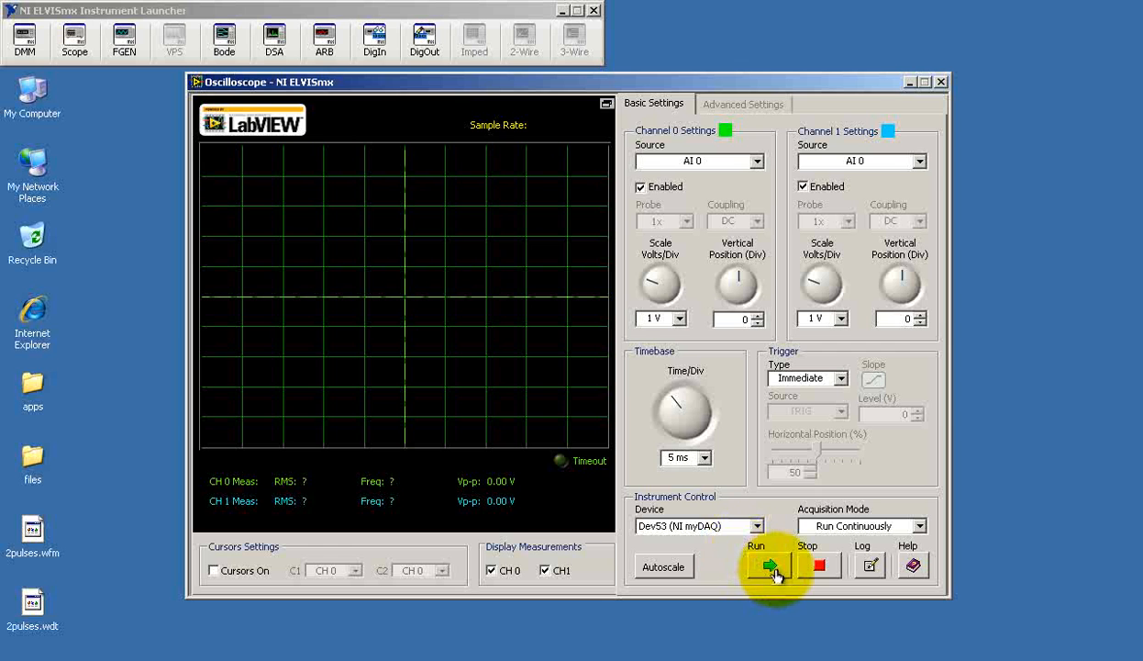
pyautogui.click(769, 565)
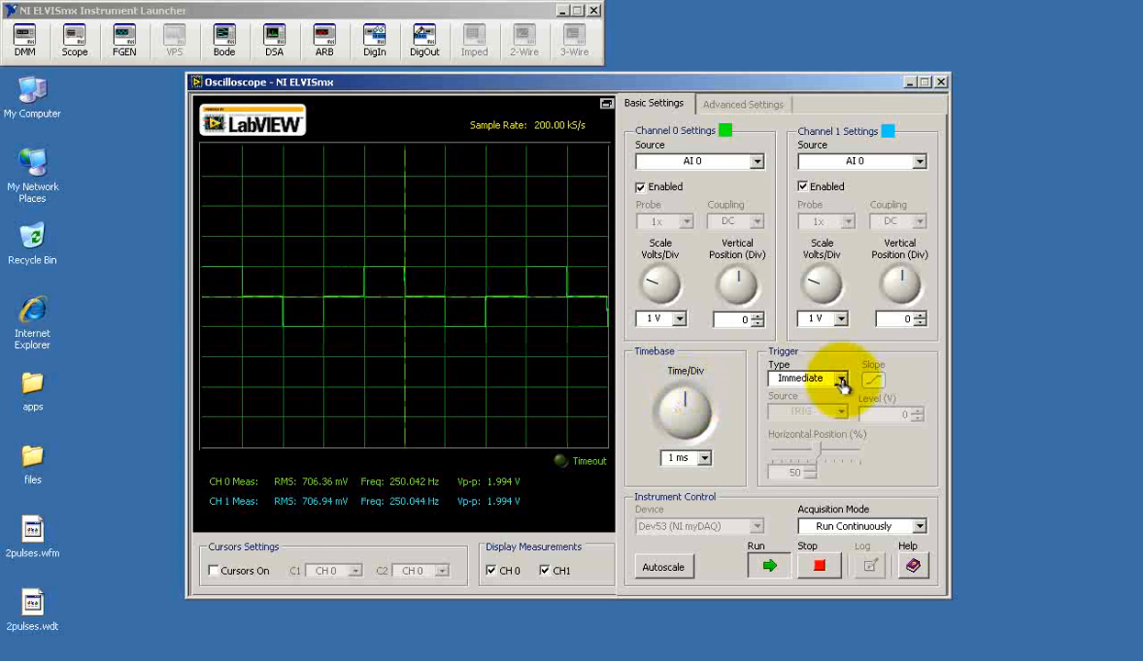
# Set edge triggering on channel 0 with a -0.5 V trigger level.
pyautogui.click(840, 378)
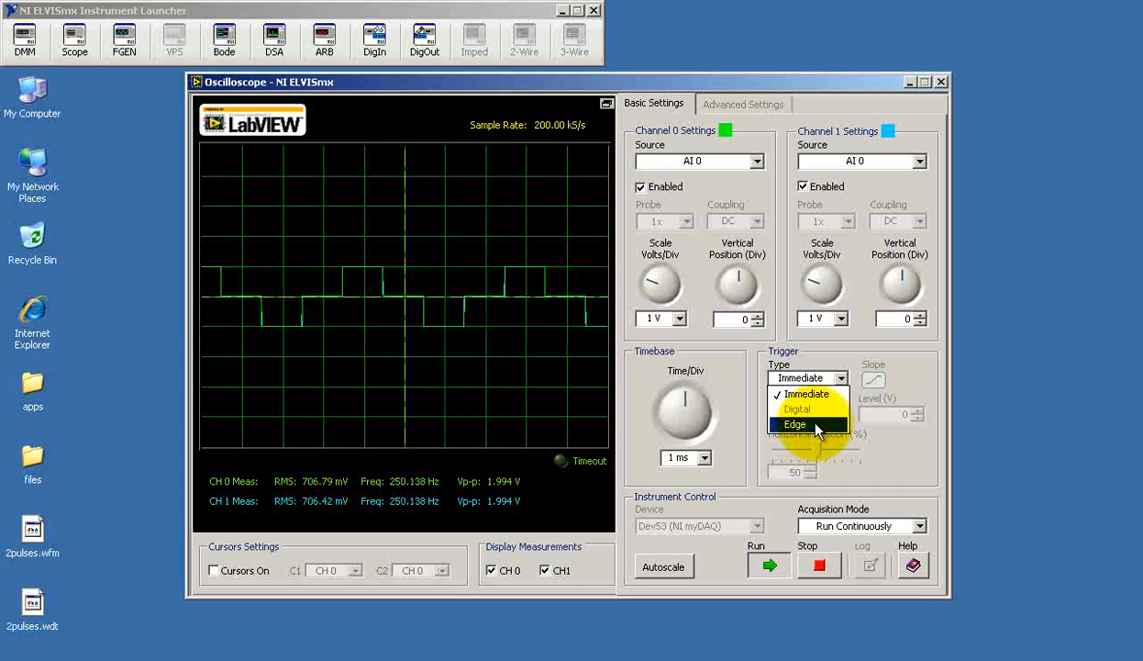
pyautogui.click(794, 422)
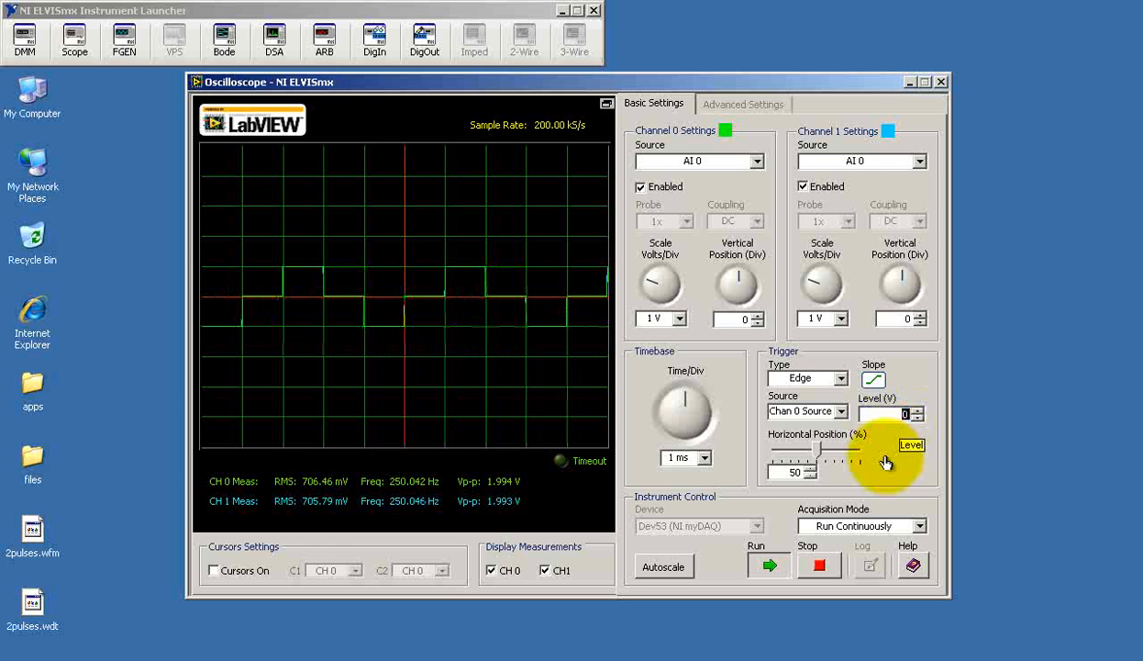
pyautogui.click(914, 419)
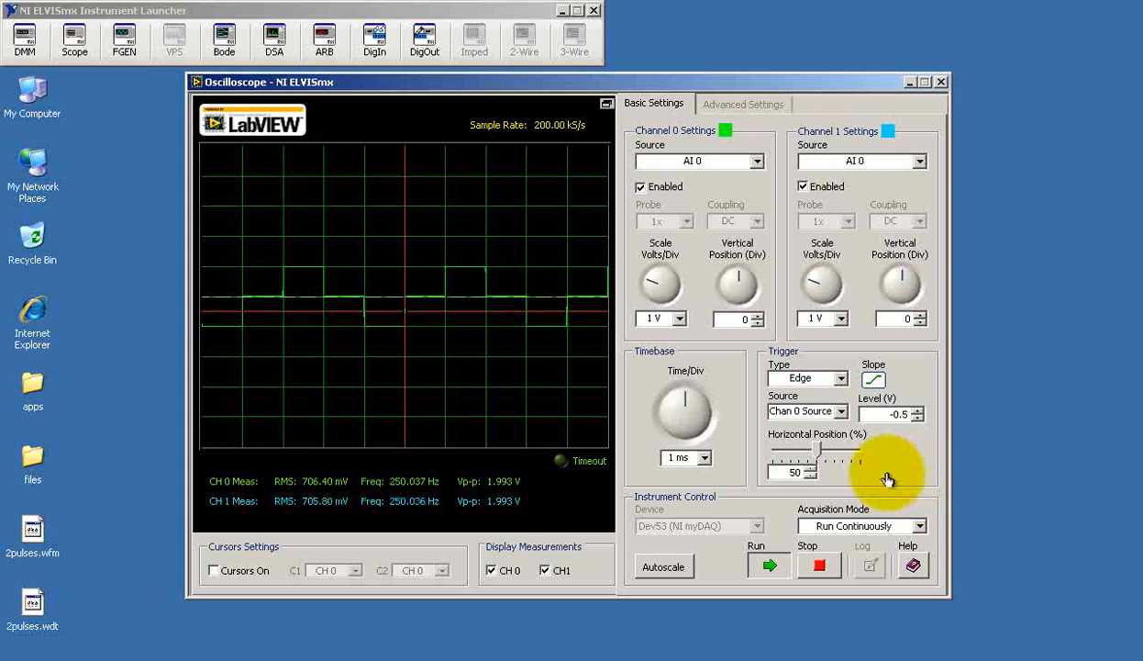
pyautogui.moveTo(628, 278)
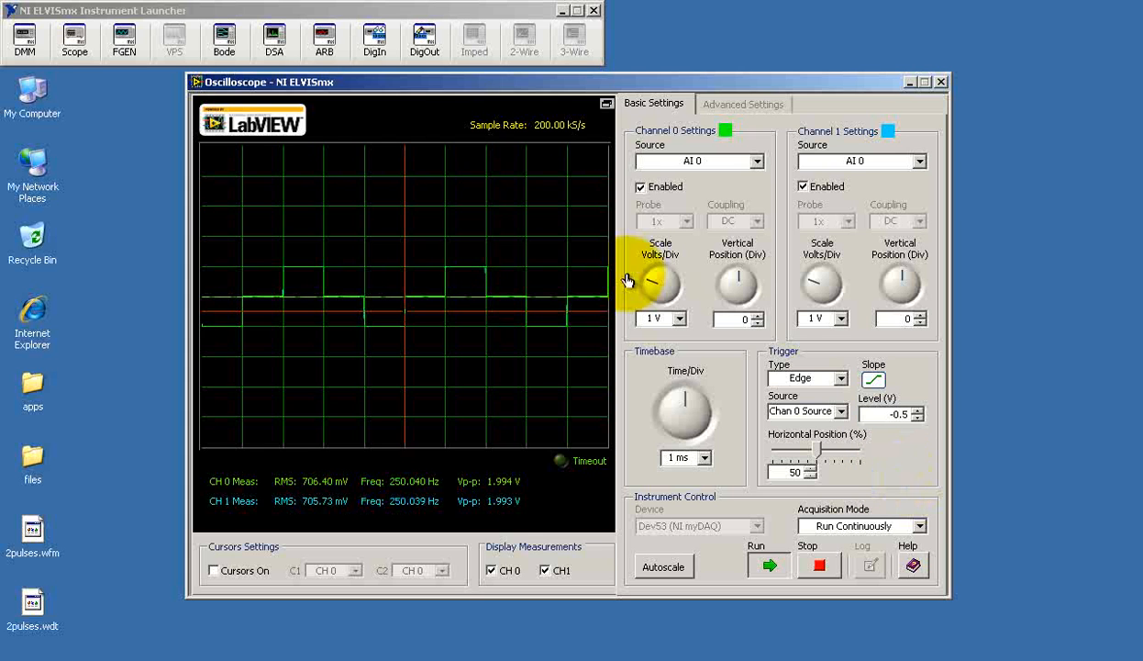
# Feed channel 1 from AI 1 and scale it to 500 mV per division.
pyautogui.click(918, 162)
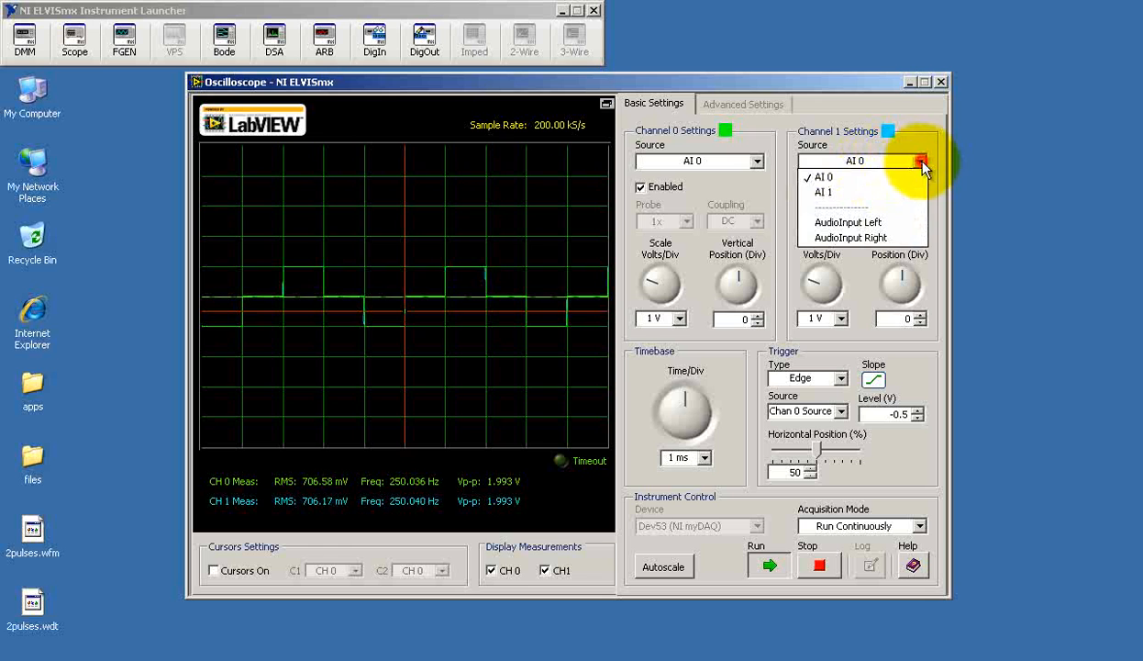
pyautogui.click(822, 193)
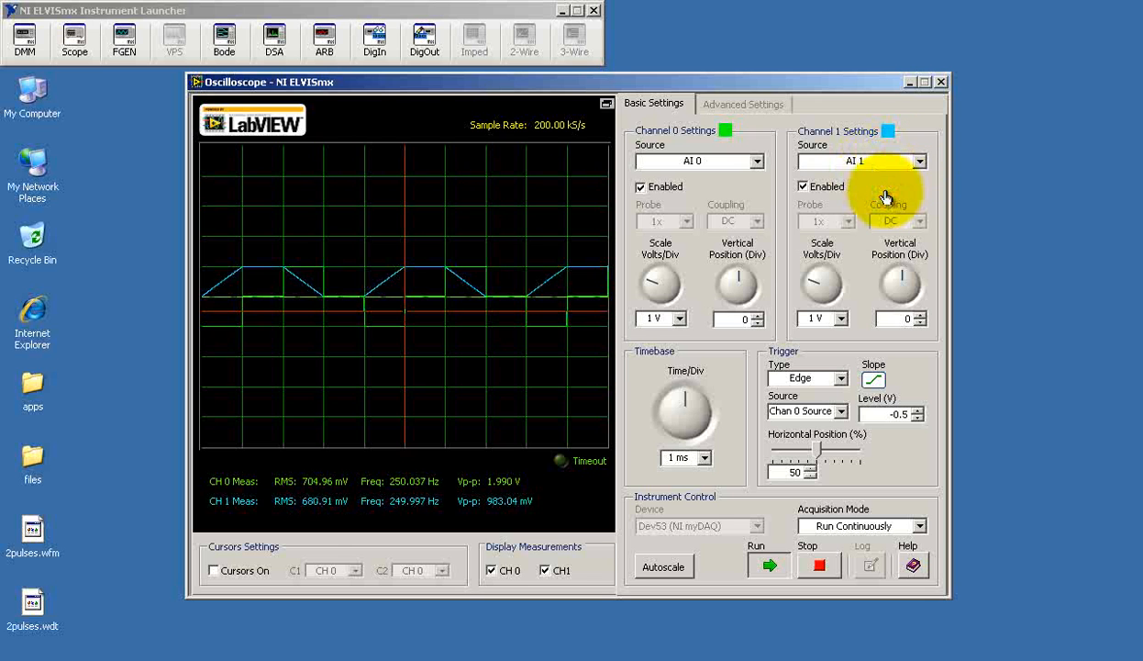
pyautogui.moveTo(384, 384)
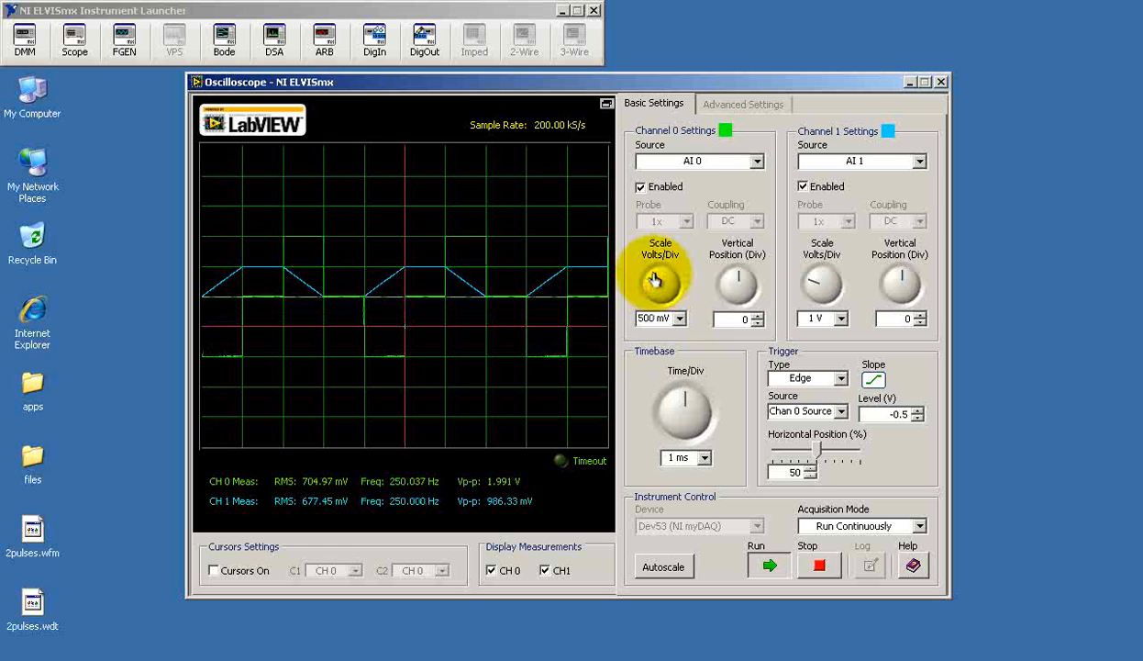
pyautogui.click(820, 283)
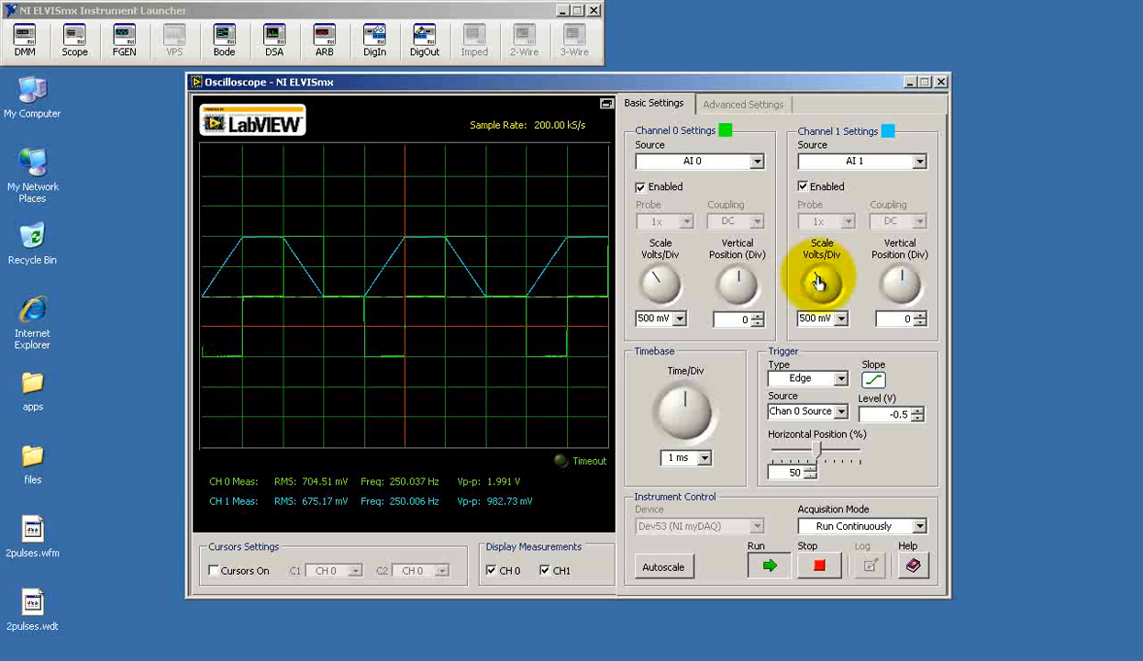
pyautogui.moveTo(757, 358)
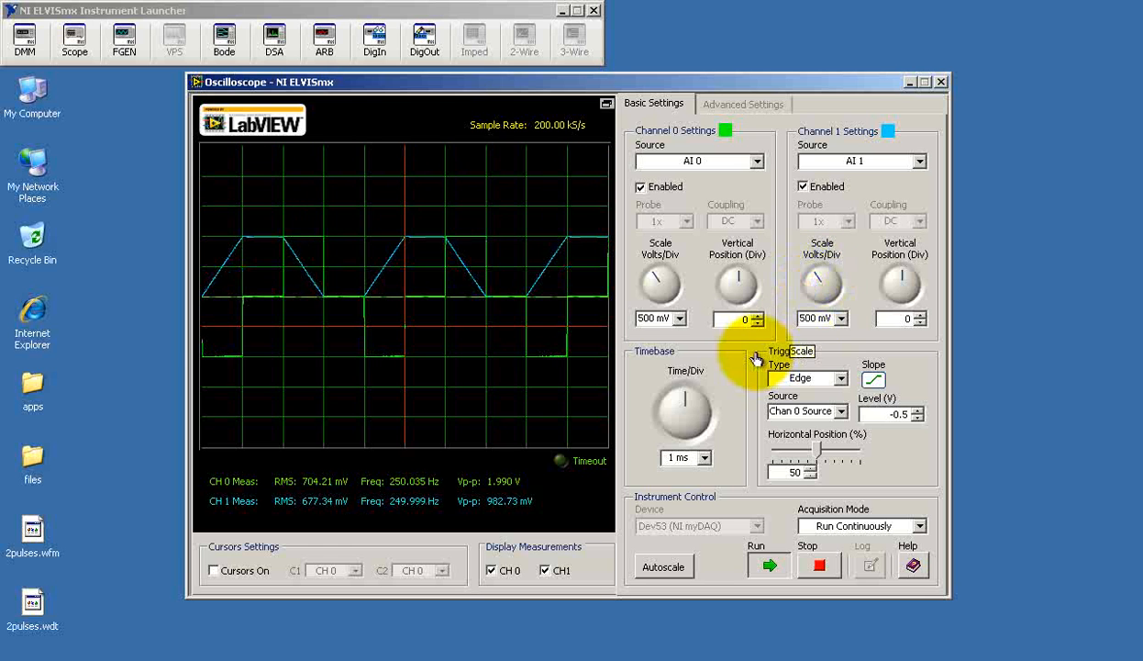
pyautogui.moveTo(756, 430)
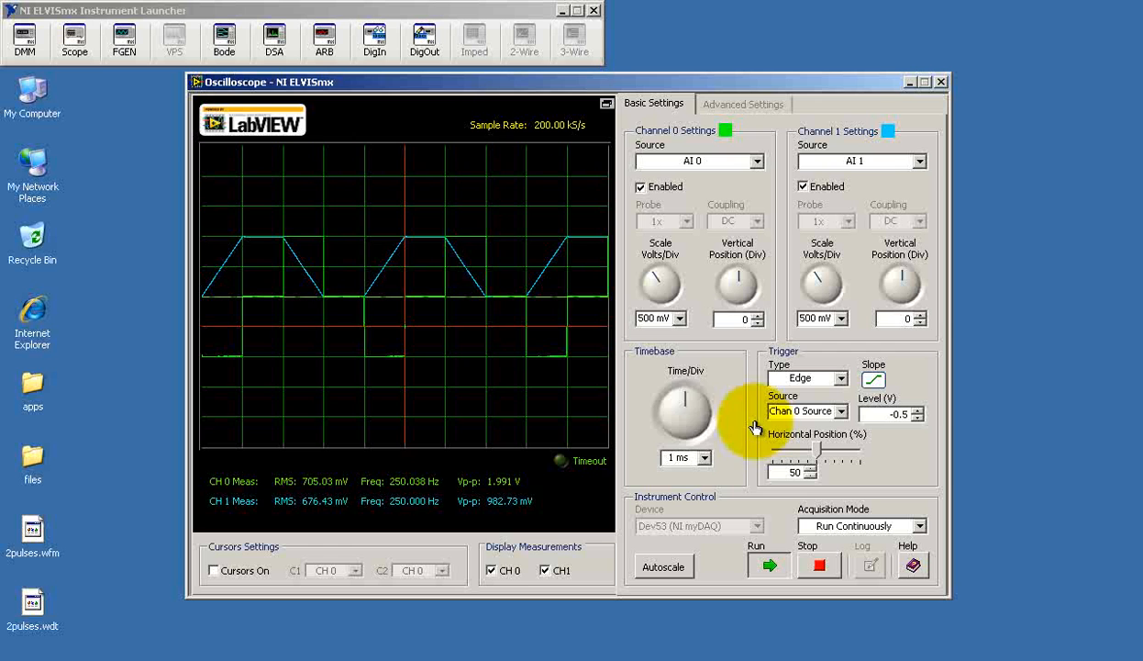
pyautogui.moveTo(686, 408)
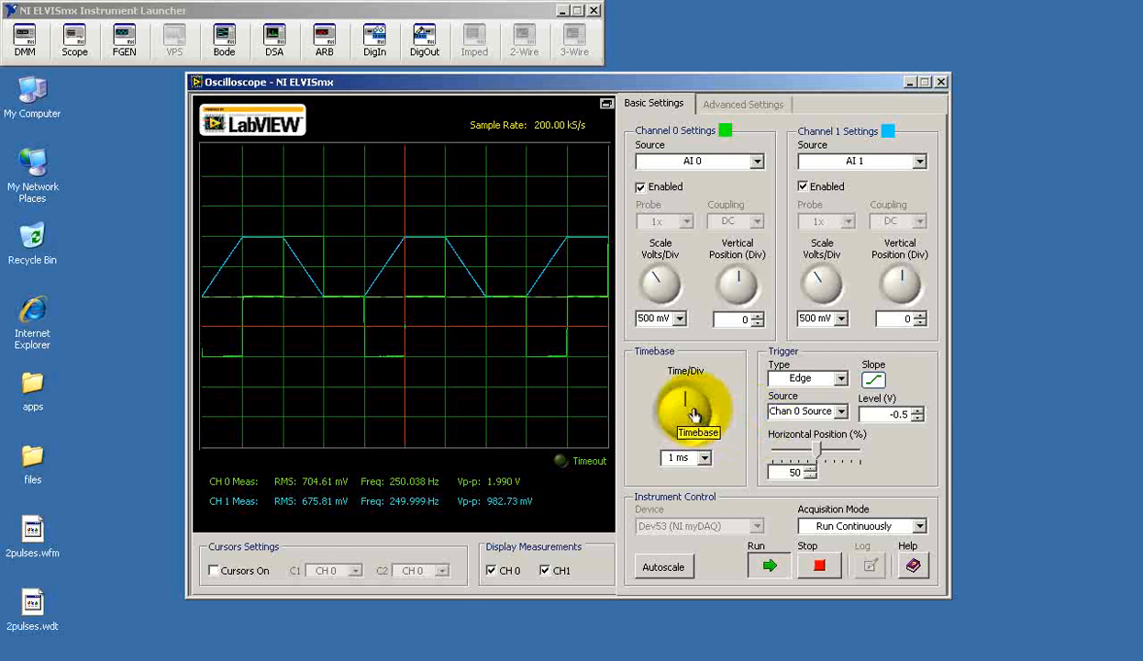
pyautogui.moveTo(266, 536)
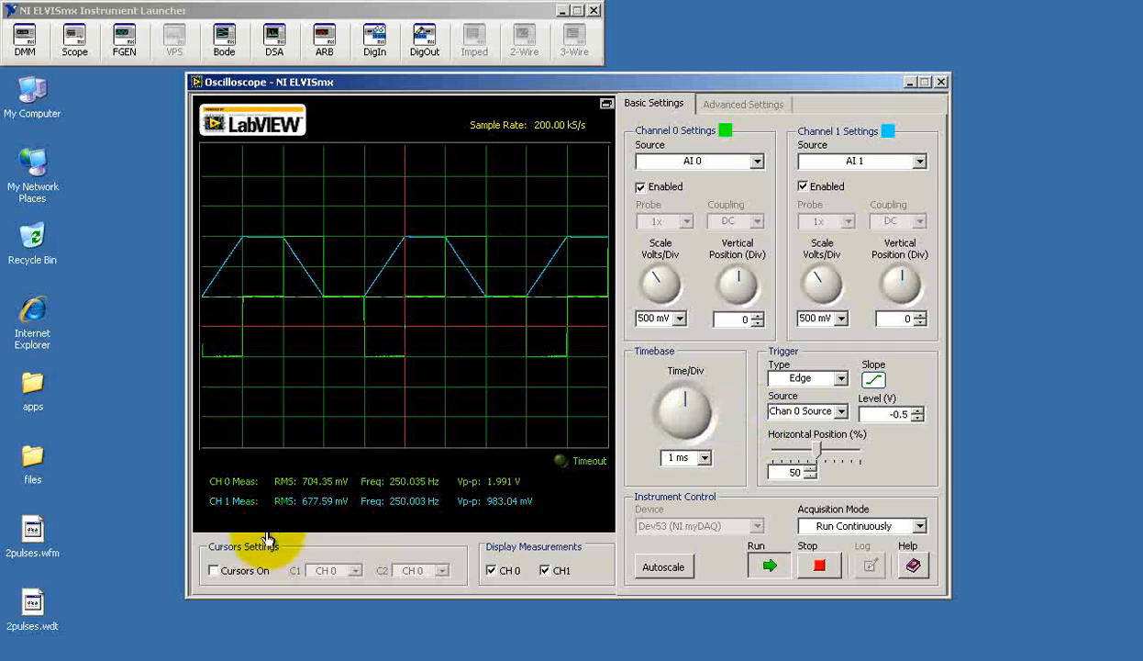
# Turn cursors on, attach C1 to CH 1 and drag it along the ramp to about 0 V.
pyautogui.click(213, 569)
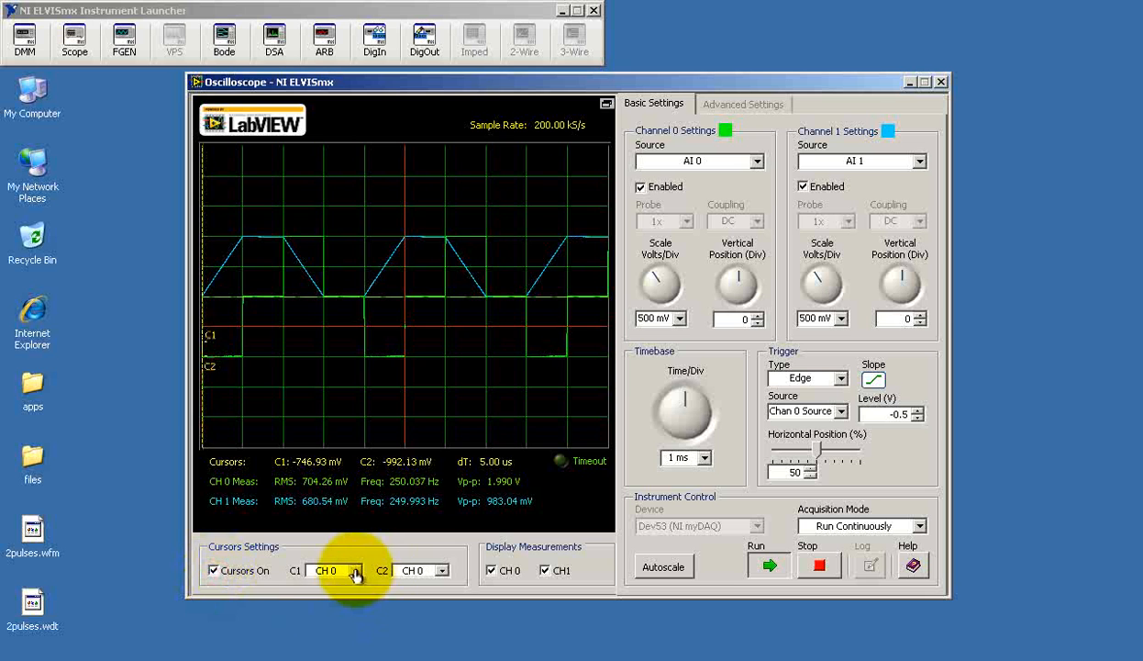
pyautogui.click(352, 569)
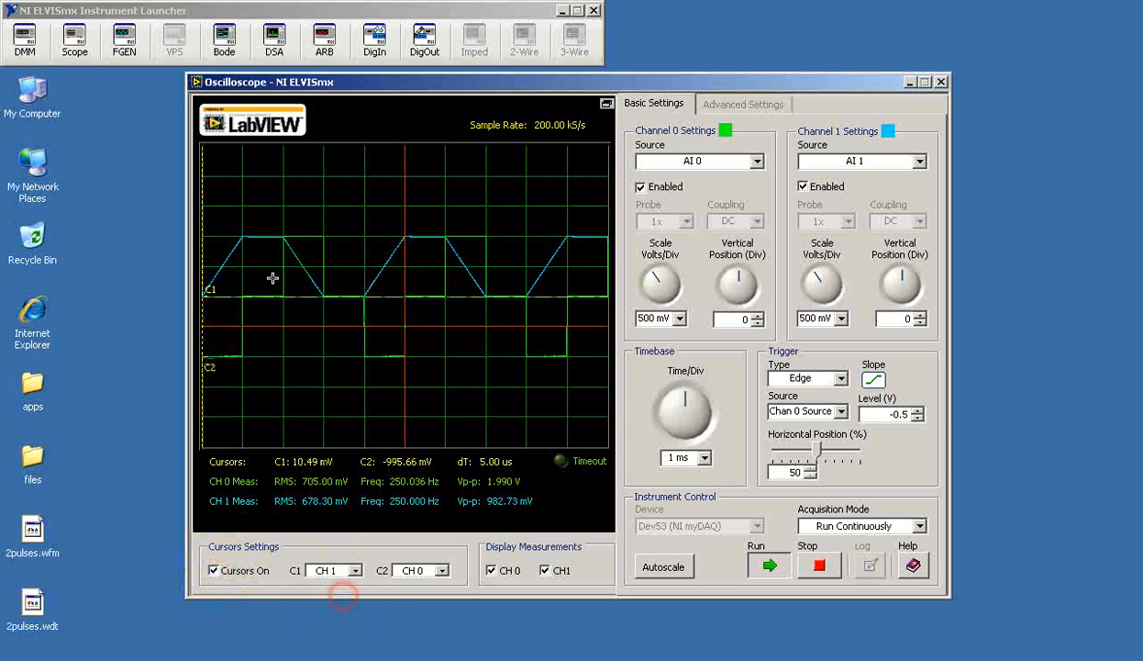
pyautogui.moveTo(257, 275); pyautogui.dragTo(209, 275)
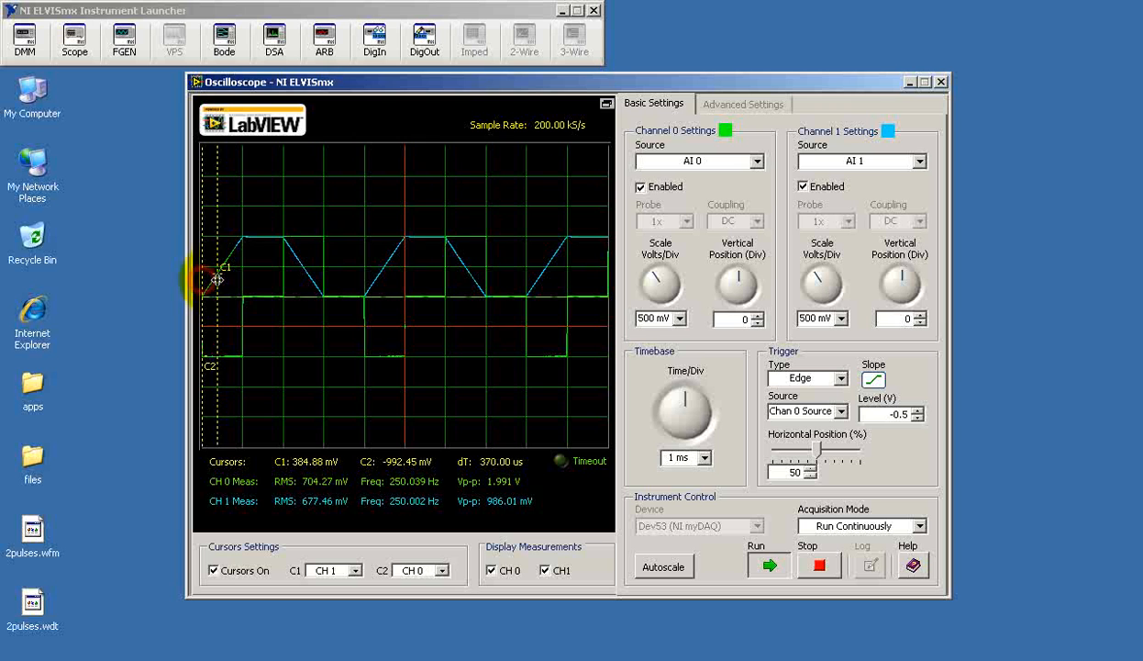
pyautogui.moveTo(217, 279); pyautogui.dragTo(267, 275)
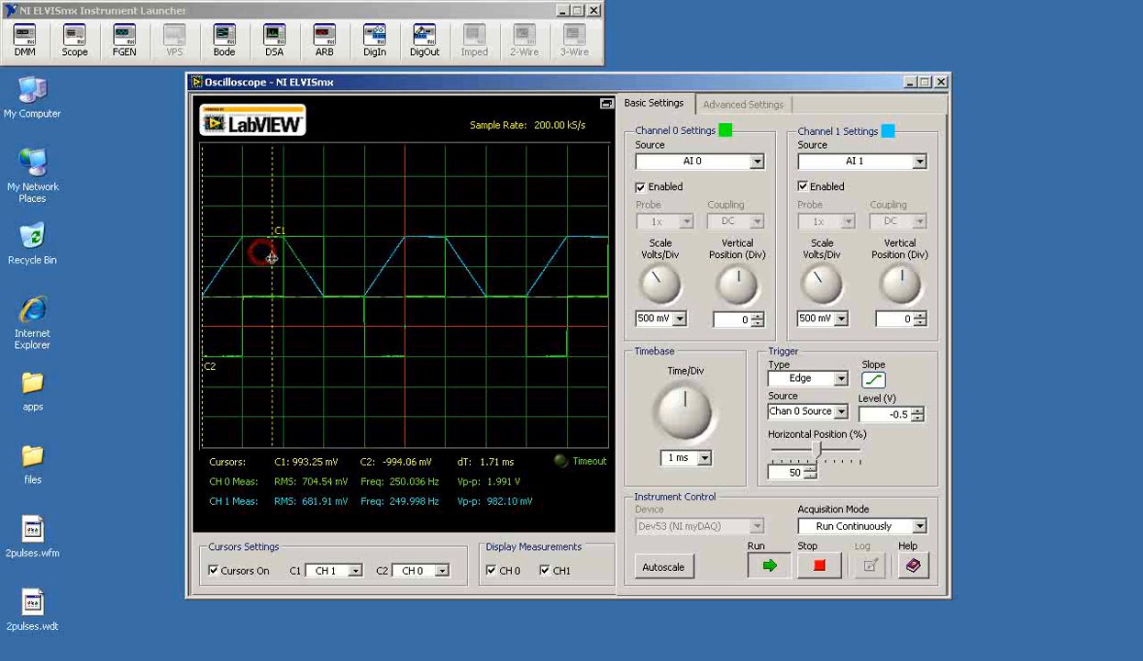
pyautogui.moveTo(271, 257); pyautogui.dragTo(330, 271)
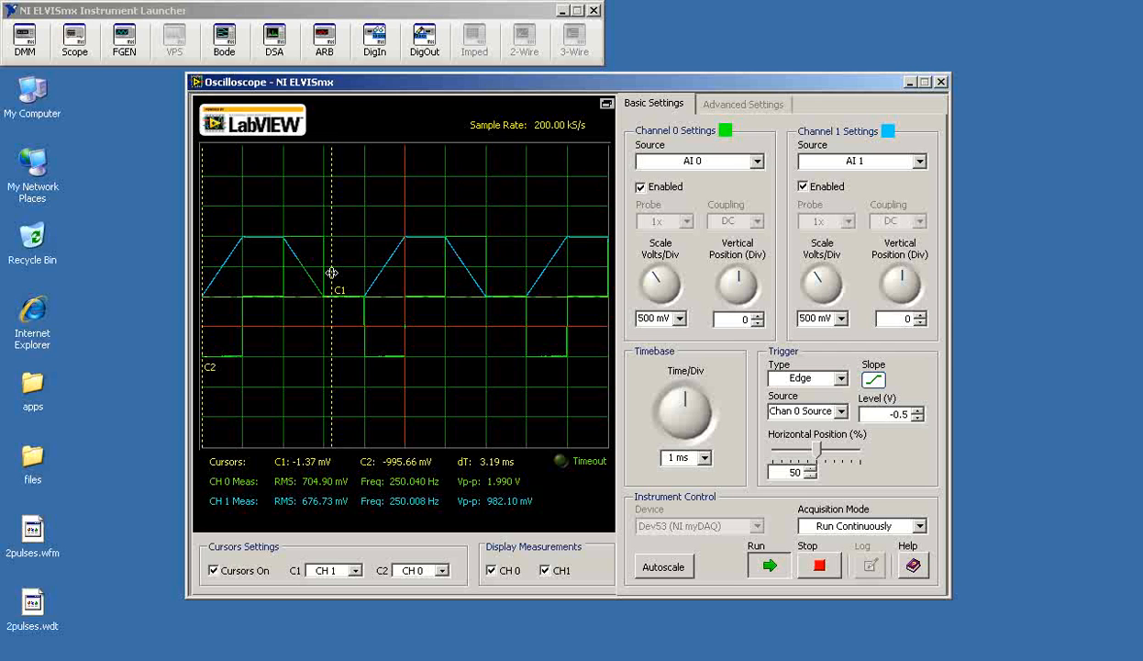
pyautogui.moveTo(330, 275); pyautogui.dragTo(345, 279)
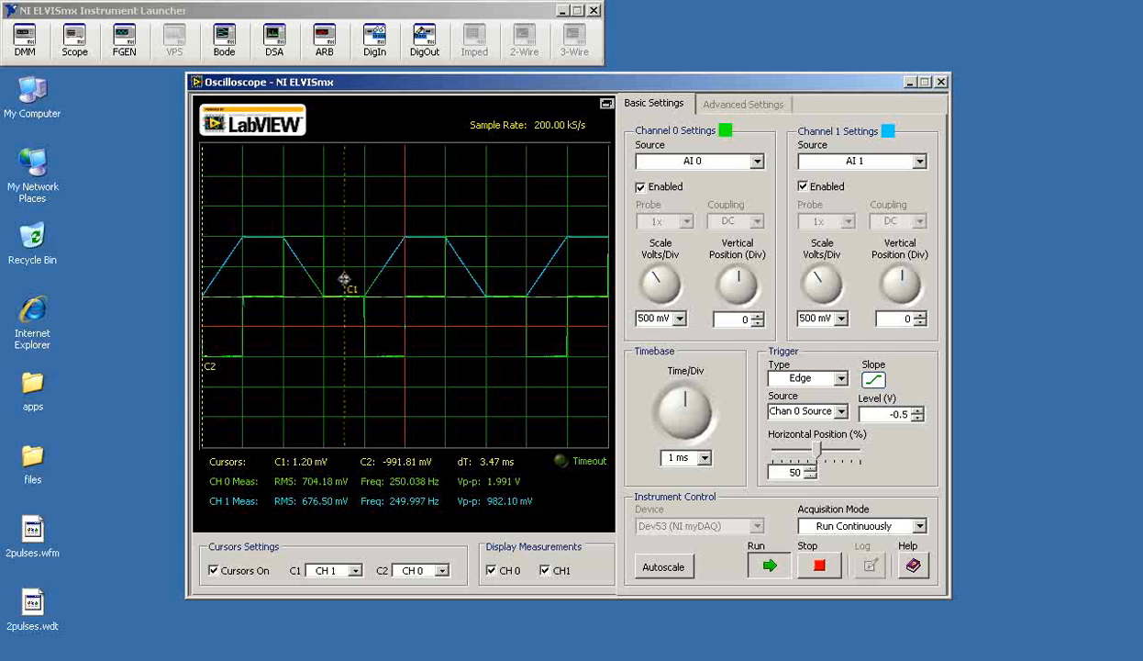